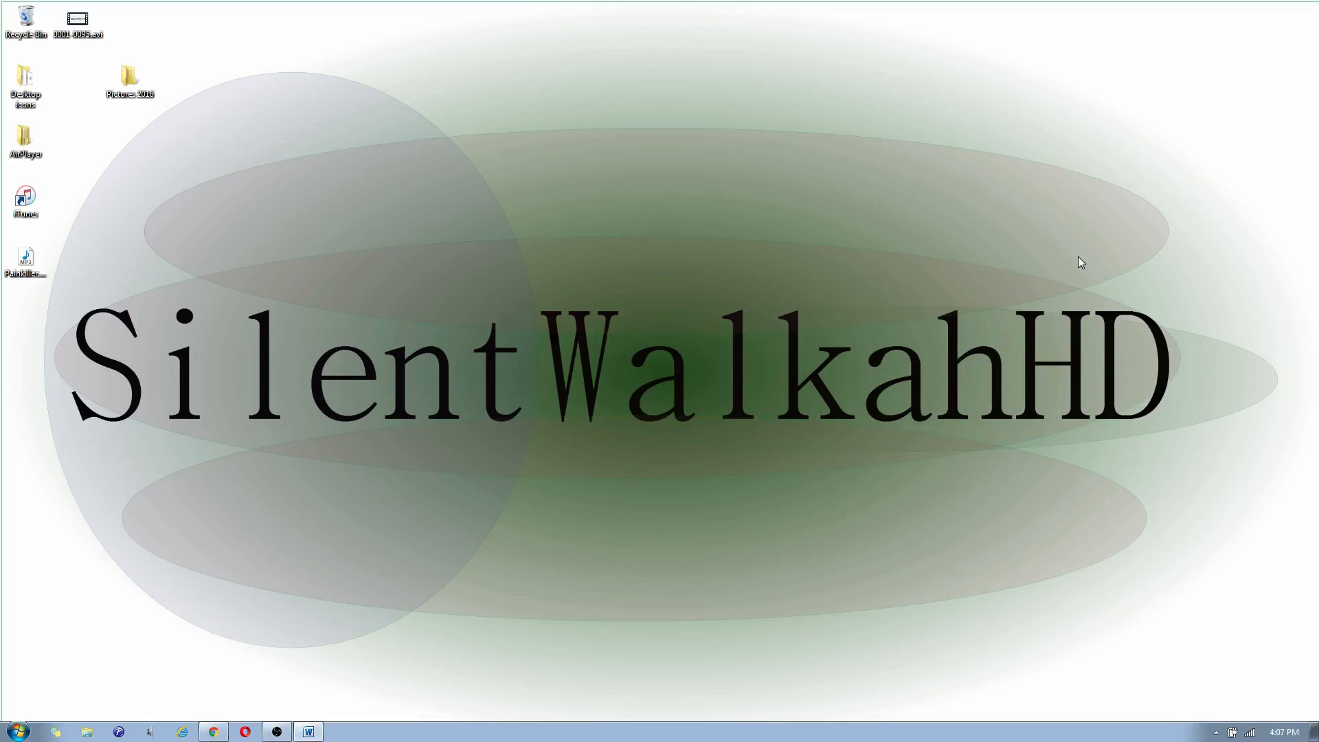
{"action": "mouse_move", "coordinate": [578, 279]}
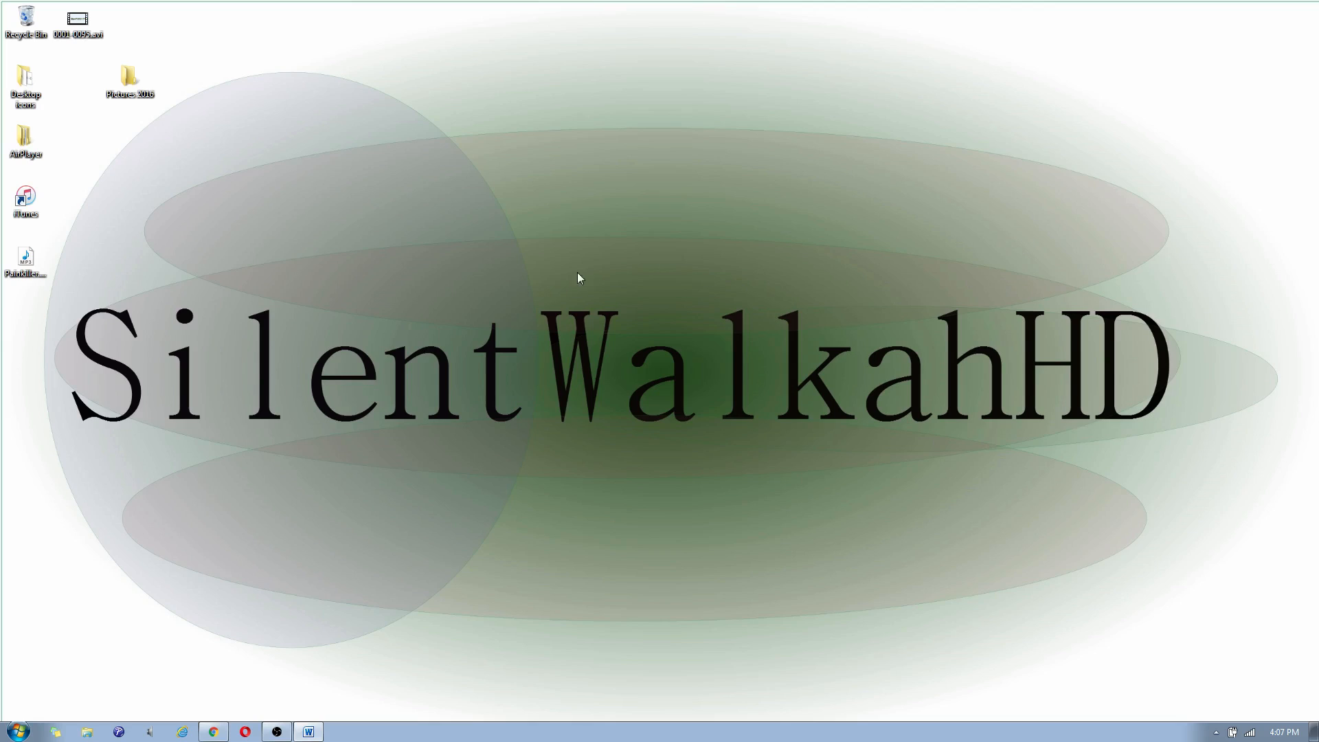
{"action": "mouse_move", "coordinate": [294, 481]}
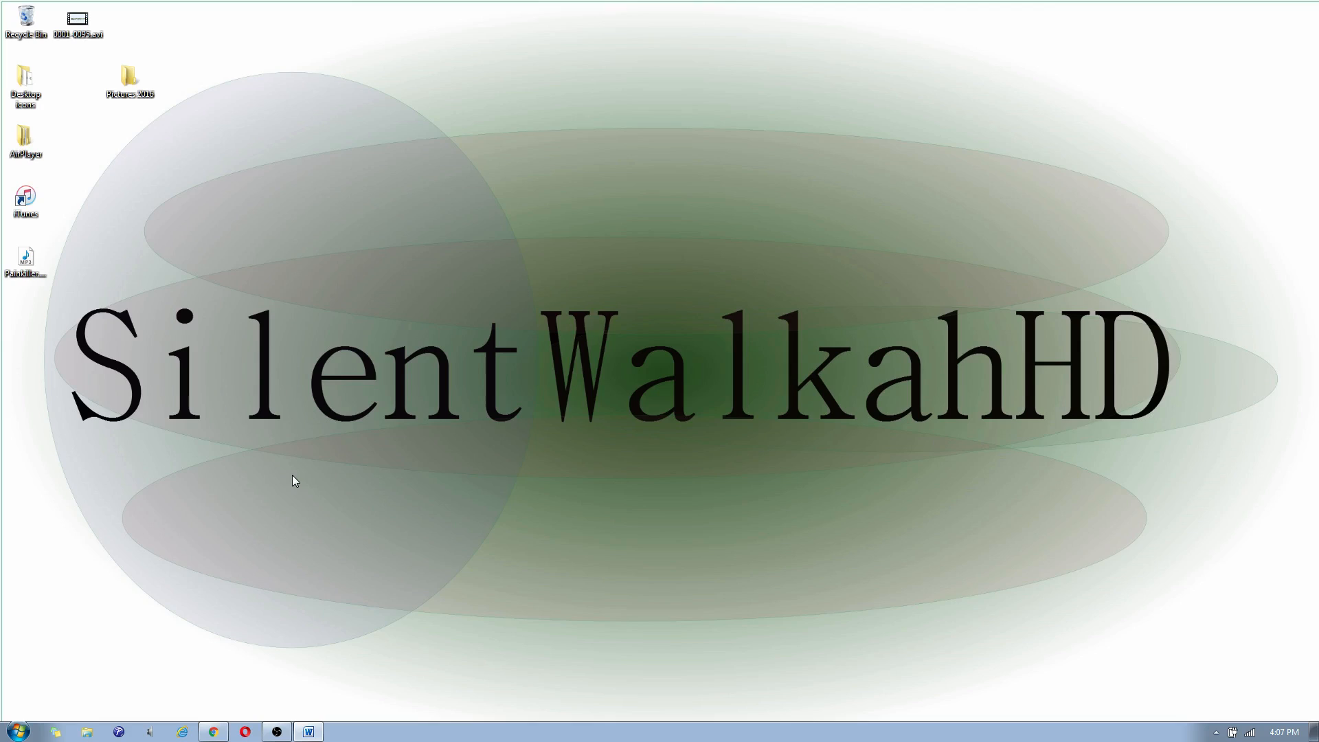
{"action": "mouse_move", "coordinate": [357, 455]}
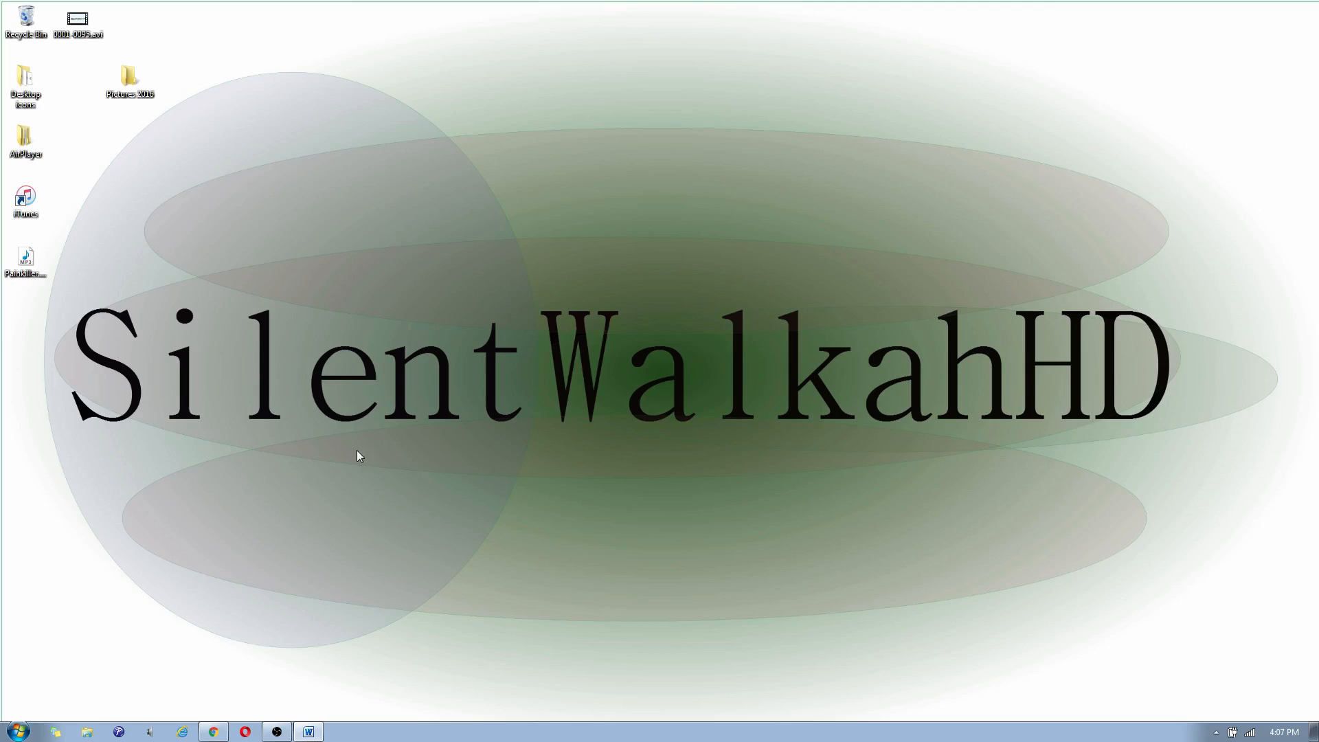
{"action": "mouse_move", "coordinate": [282, 527]}
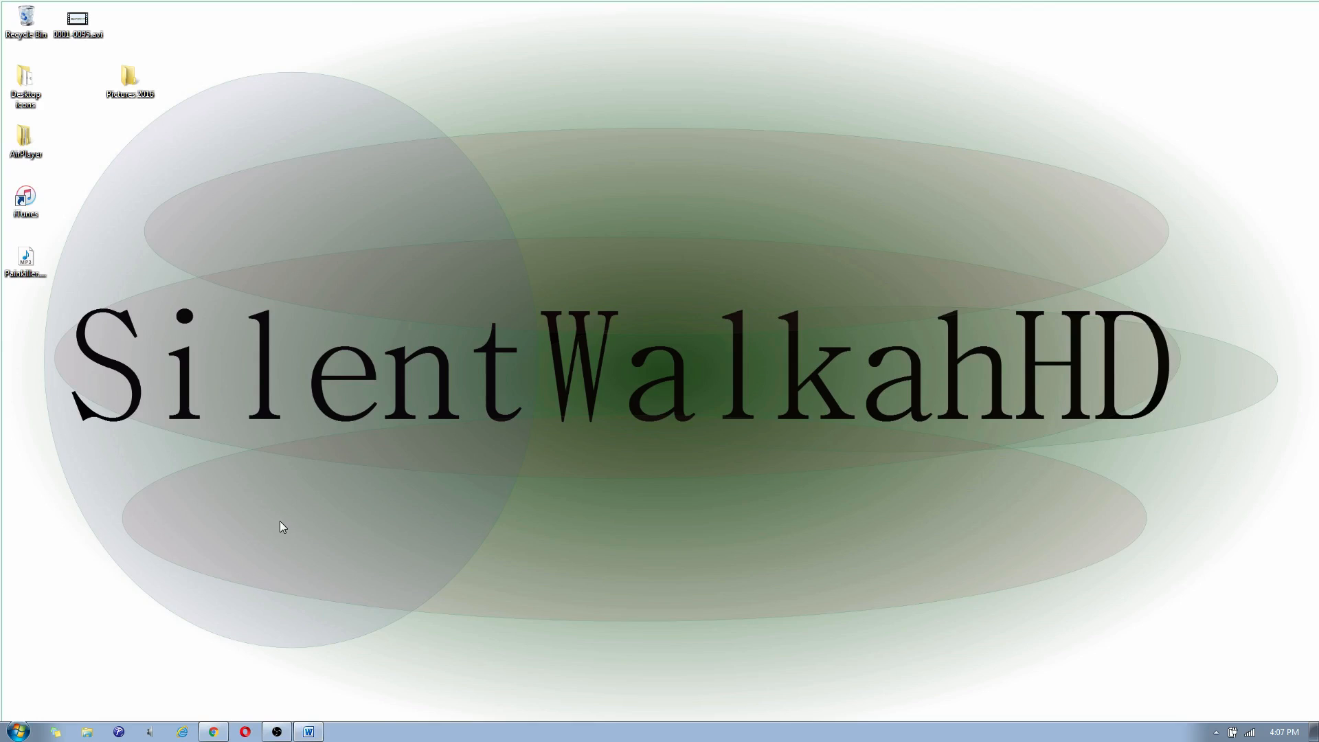
{"action": "mouse_move", "coordinate": [365, 713]}
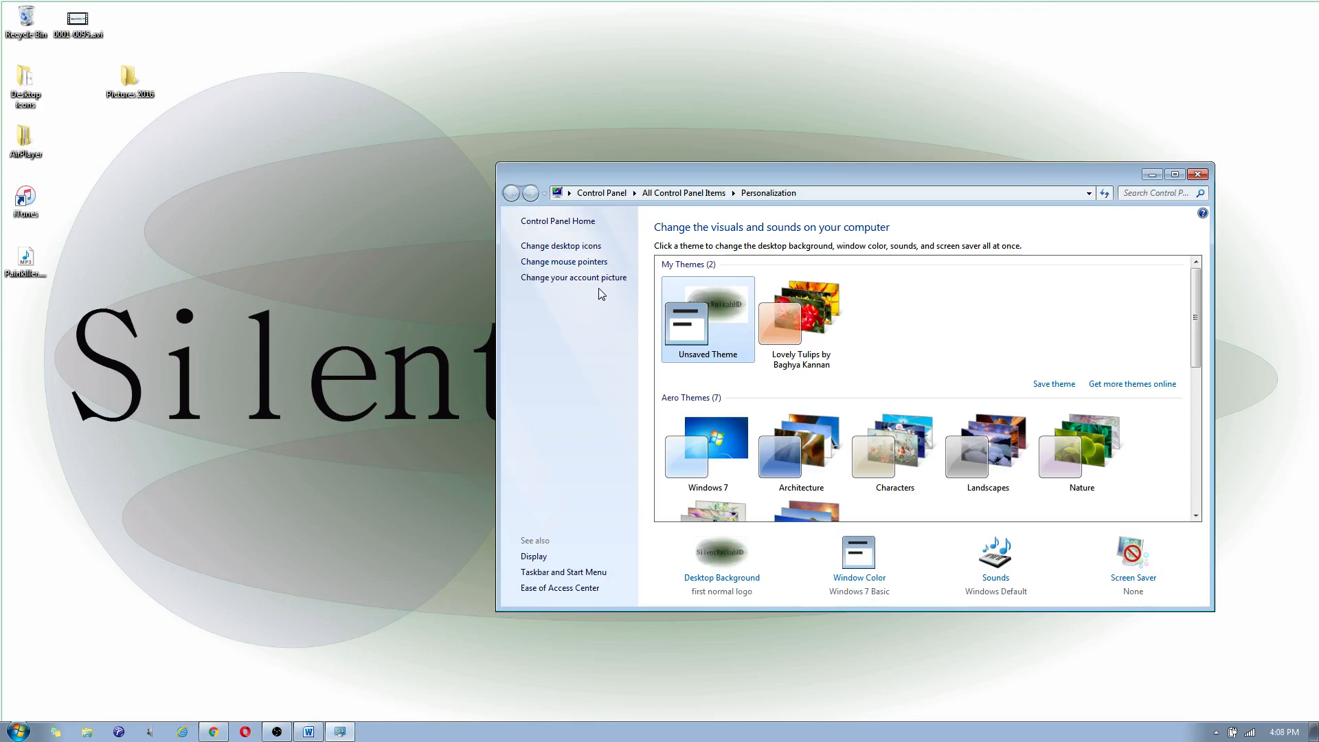
{"action": "mouse_move", "coordinate": [575, 256]}
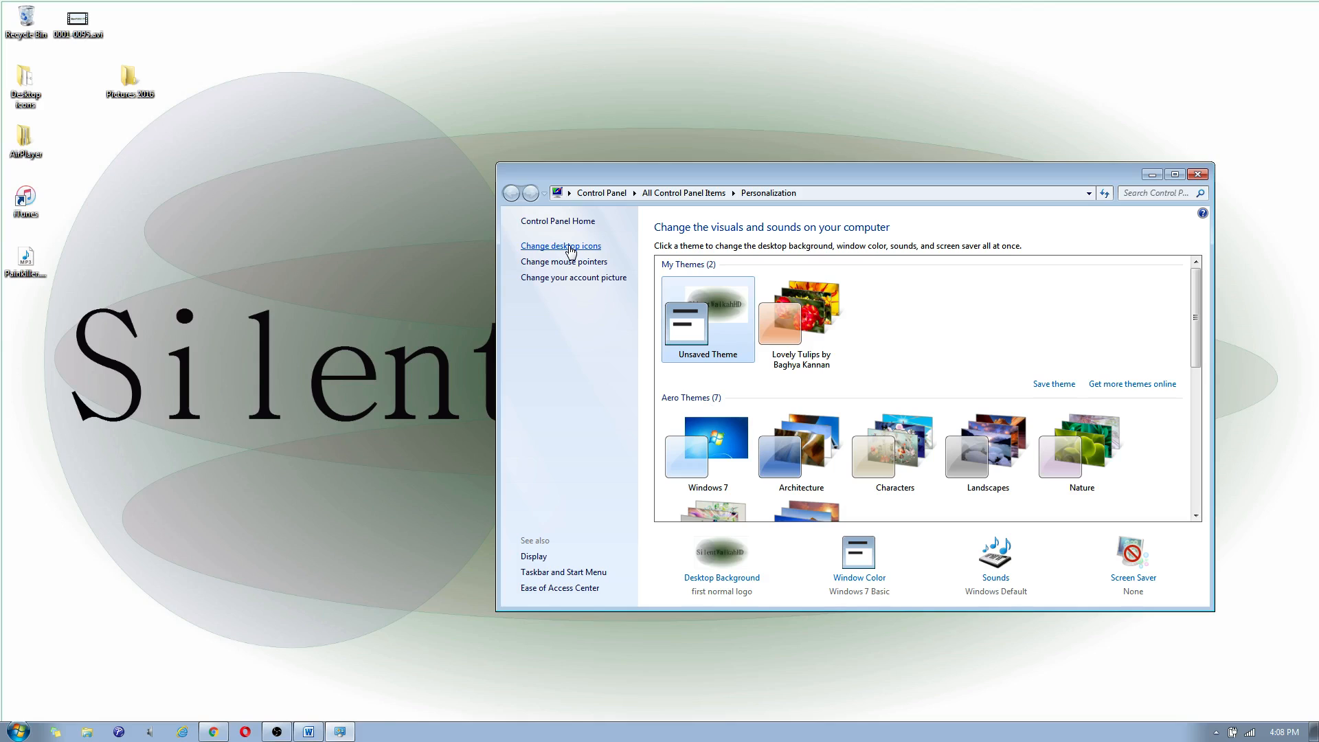
Bring up the Desktop Icon Settings dialog from the Personalization window
{"action": "left_click", "coordinate": [561, 246]}
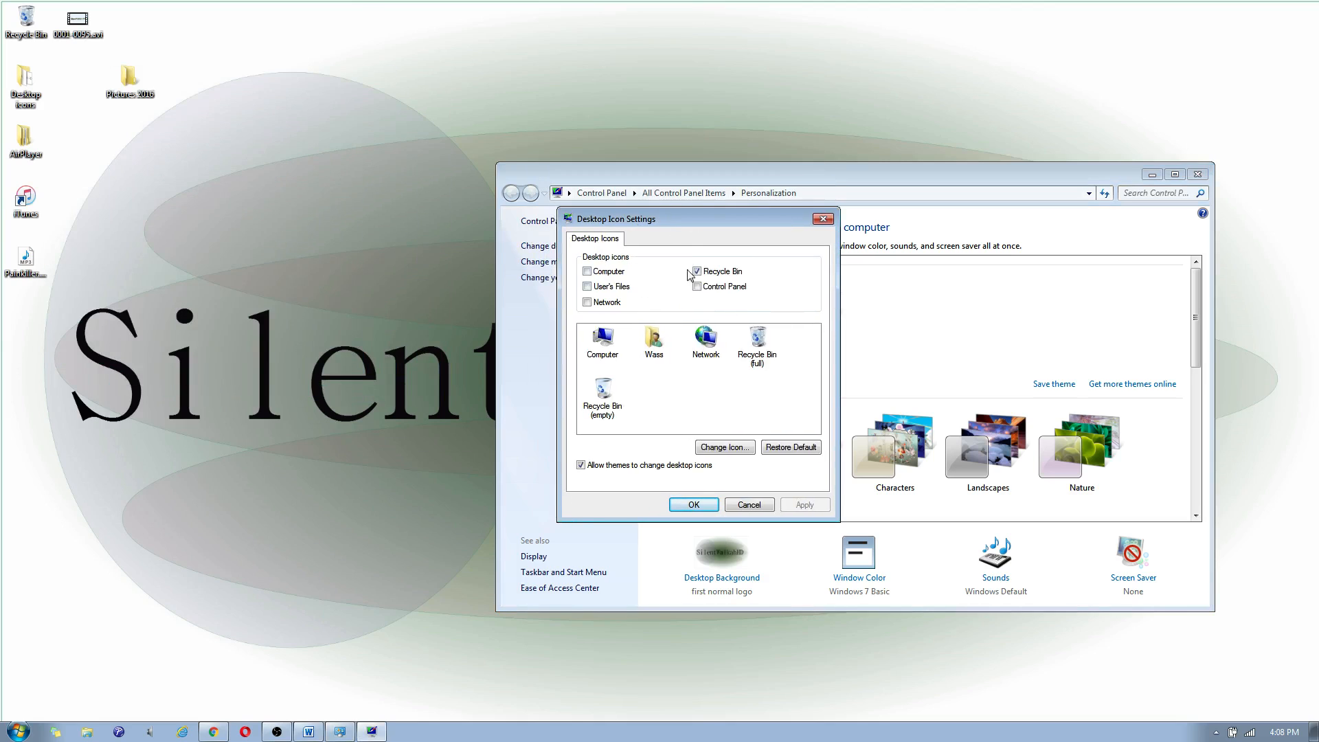
Enable the Computer desktop icon and confirm the change
{"action": "left_click", "coordinate": [696, 271]}
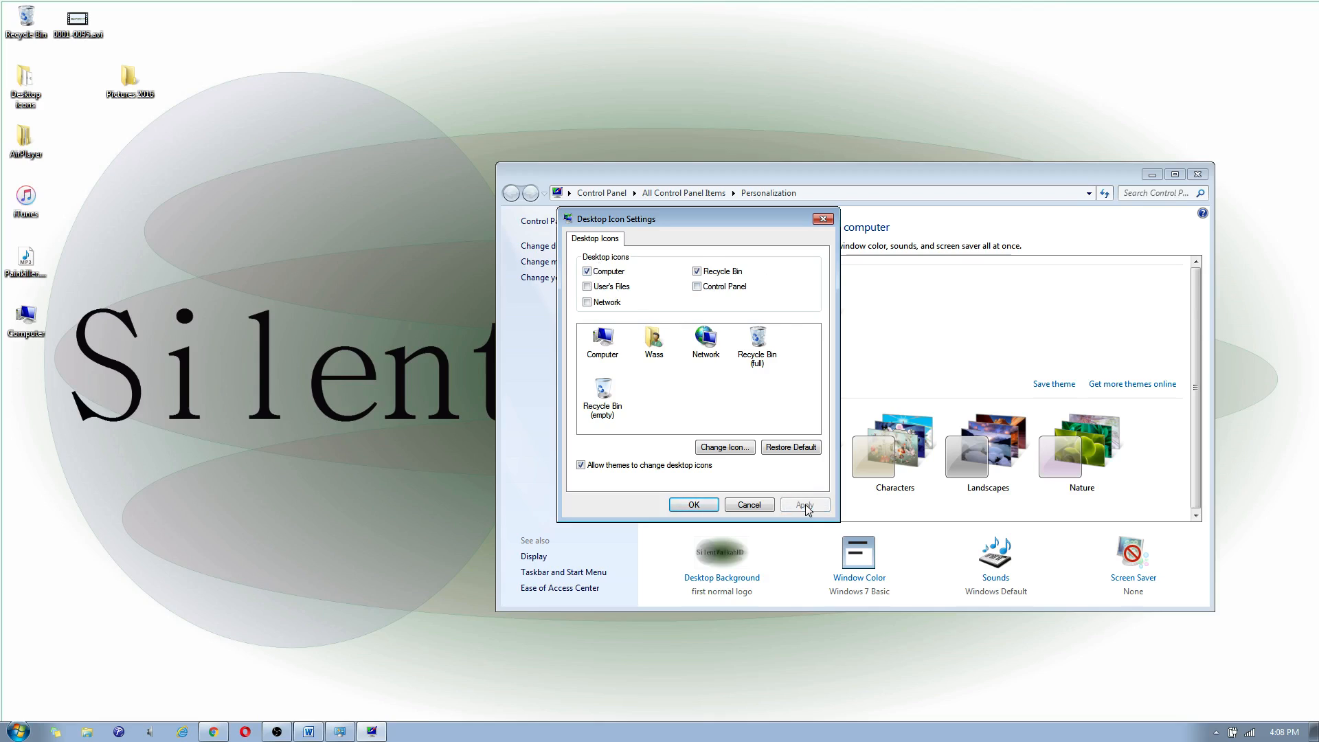
{"action": "left_click", "coordinate": [692, 504]}
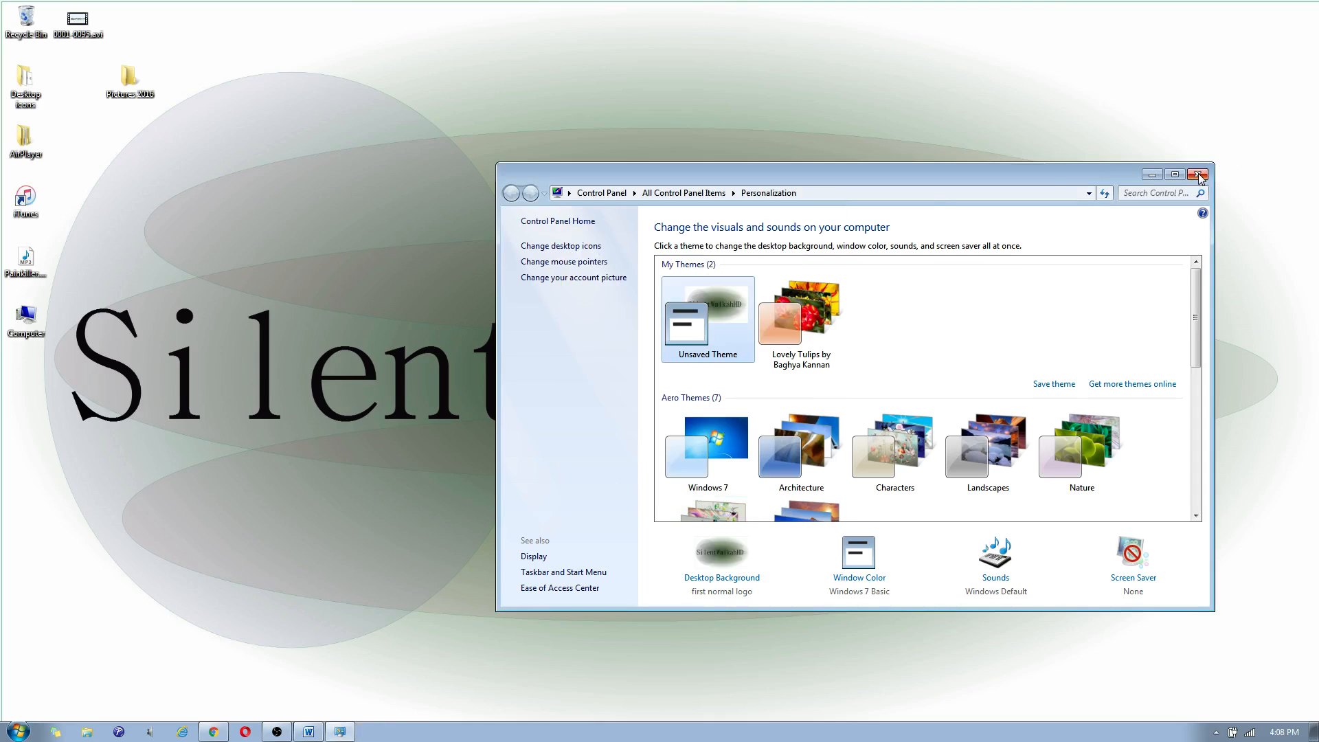
Close Personalization and move the Computer icon below the Pictures 2016 folder, beside iTunes
{"action": "left_click", "coordinate": [1199, 175]}
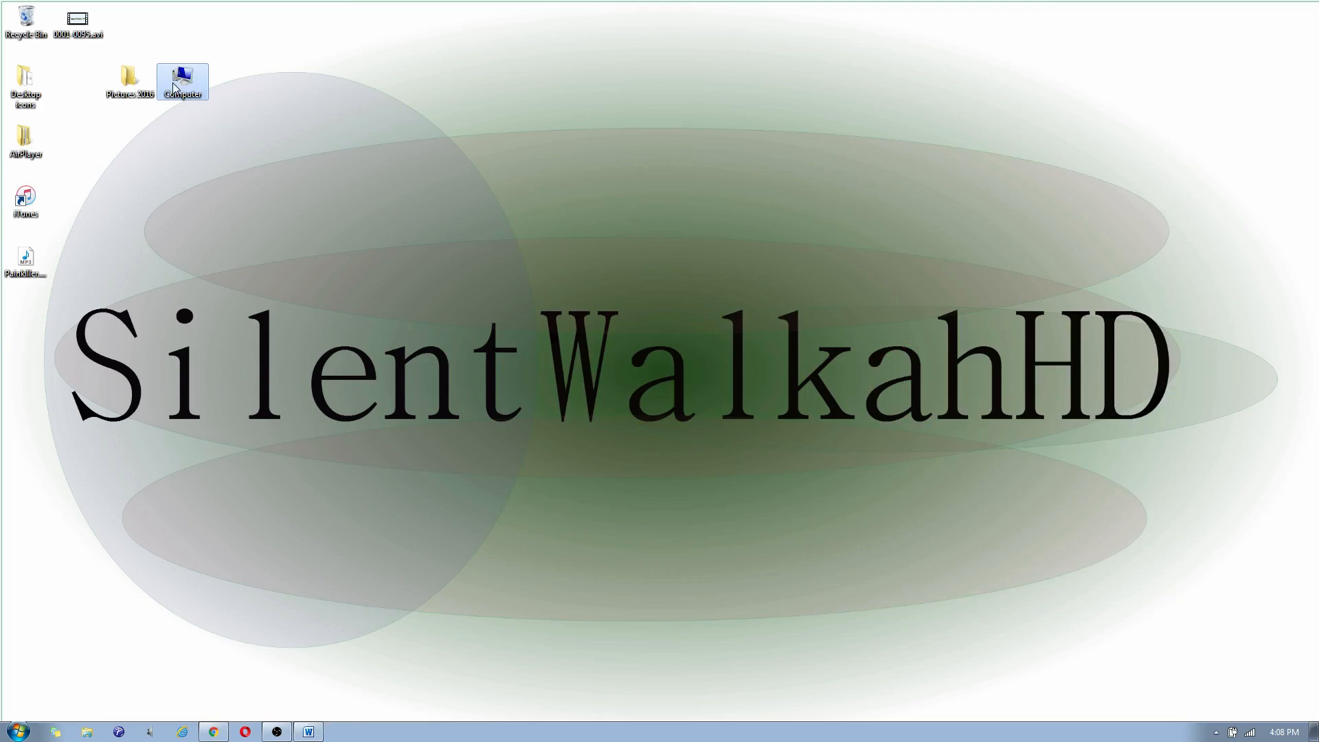
{"action": "left_click_drag", "start_coordinate": [181, 81], "coordinate": [286, 20]}
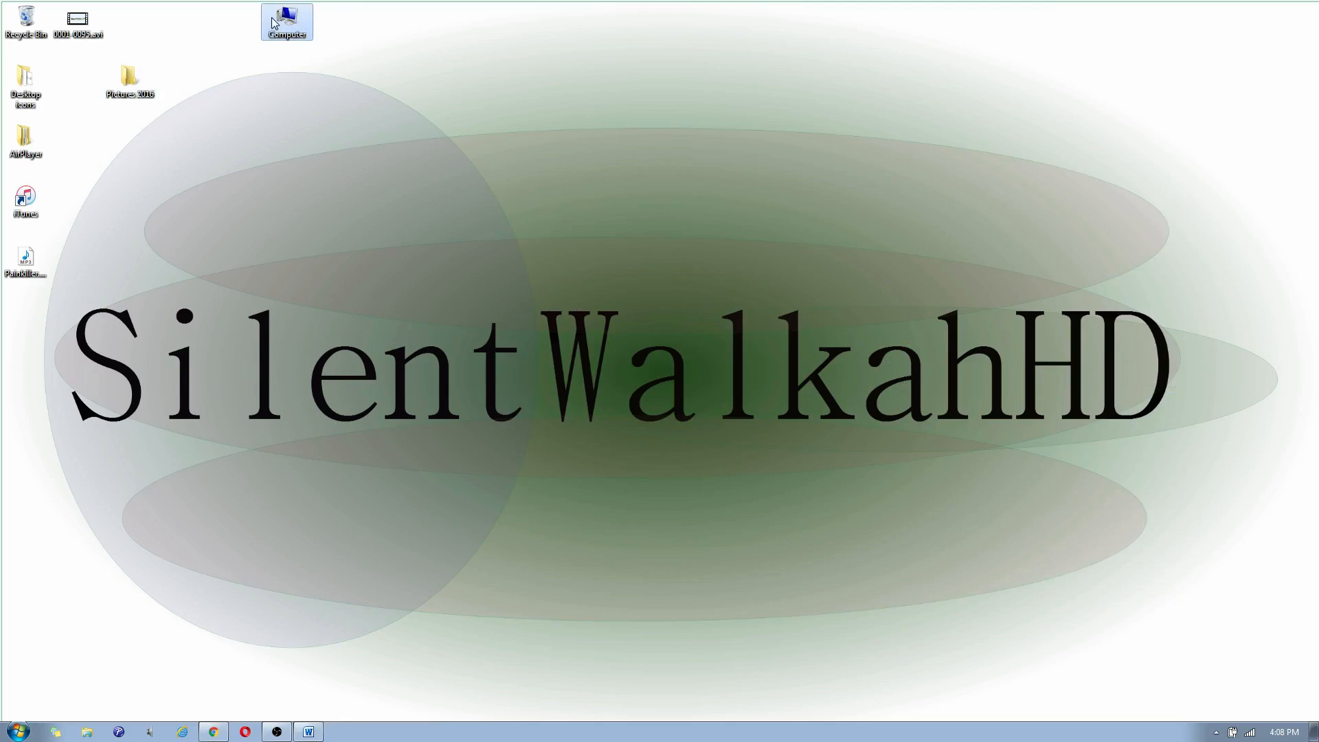
{"action": "left_click_drag", "start_coordinate": [286, 21], "coordinate": [130, 203]}
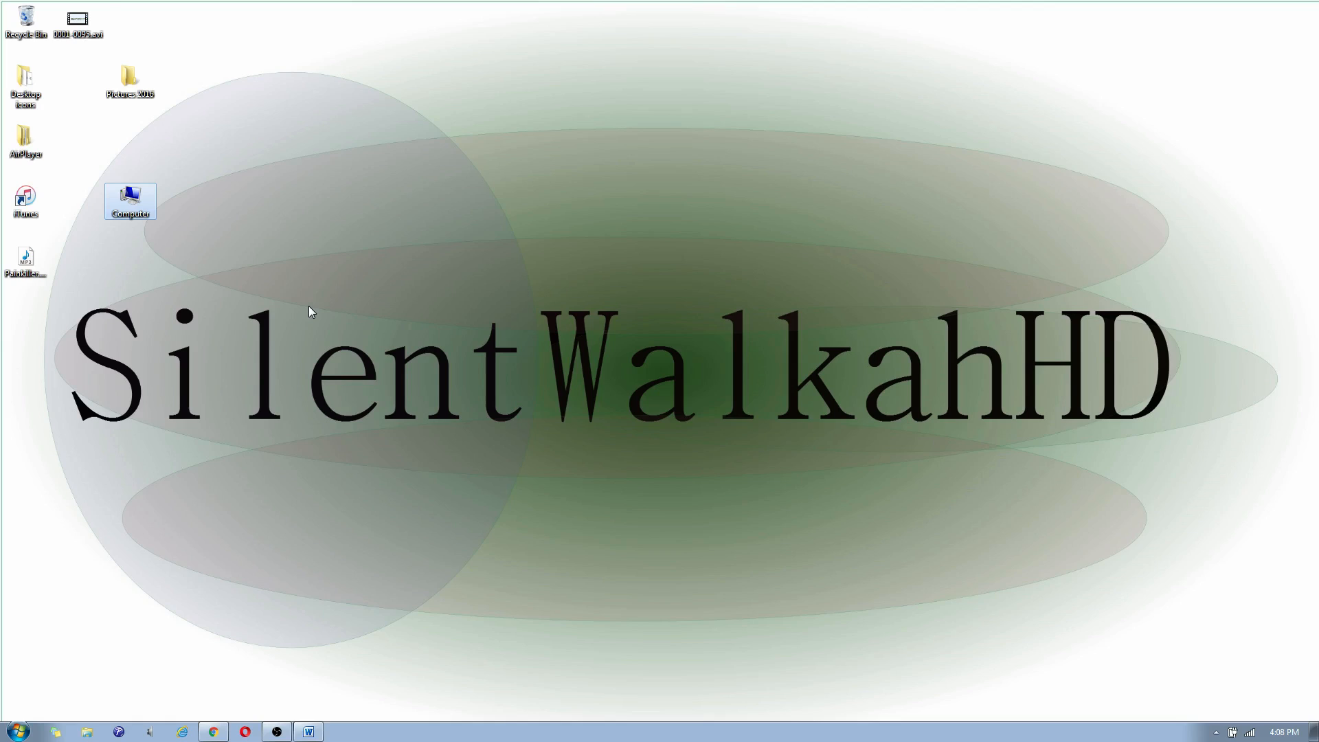
{"action": "mouse_move", "coordinate": [130, 64]}
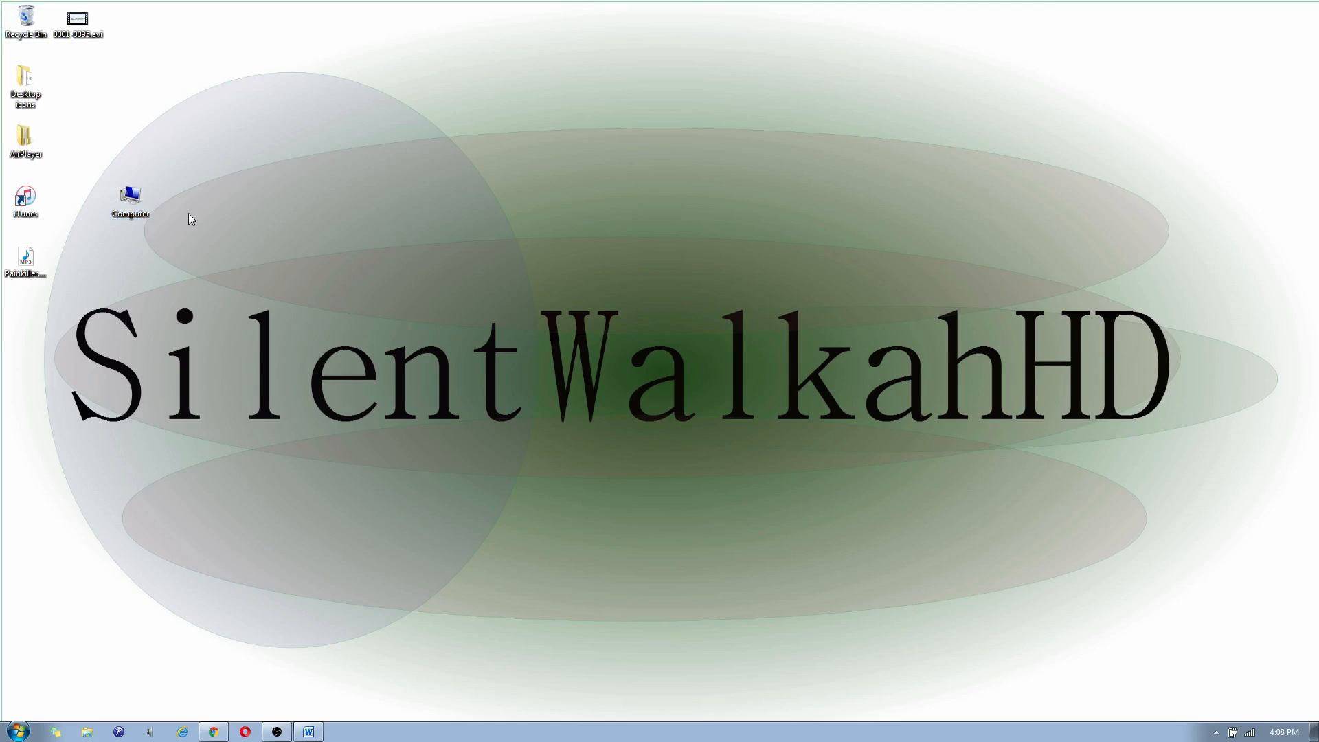
{"action": "left_click", "coordinate": [129, 198]}
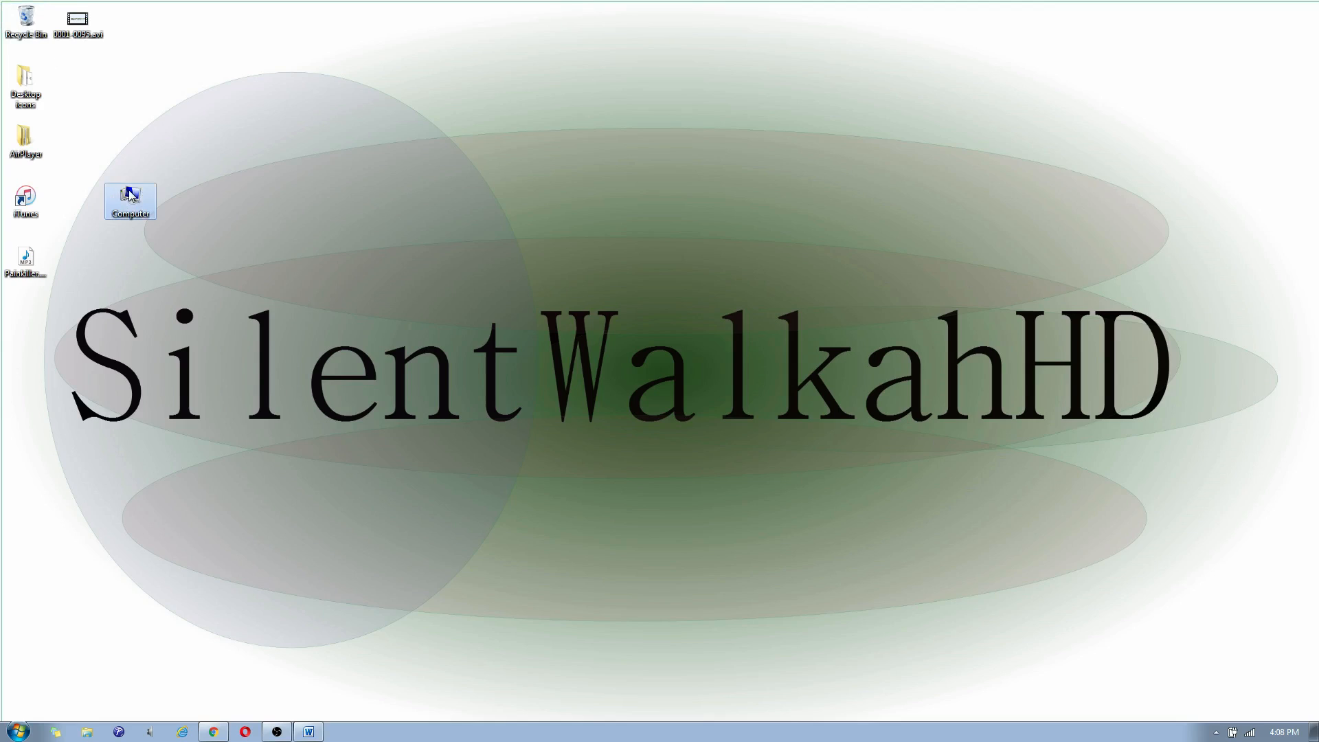
From Computer, navigate into the iPhone's Internal Storage showing the DCIM folder
{"action": "double_click", "coordinate": [129, 202]}
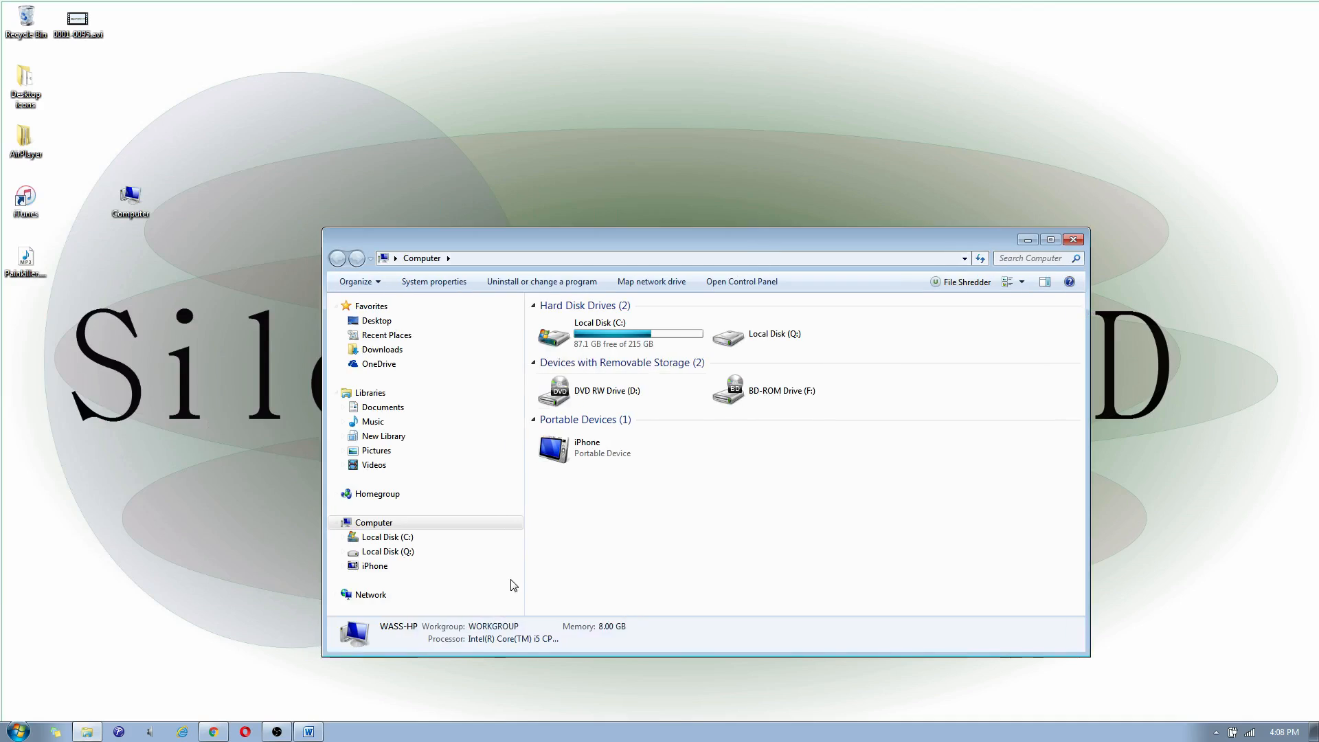
{"action": "mouse_move", "coordinate": [634, 493]}
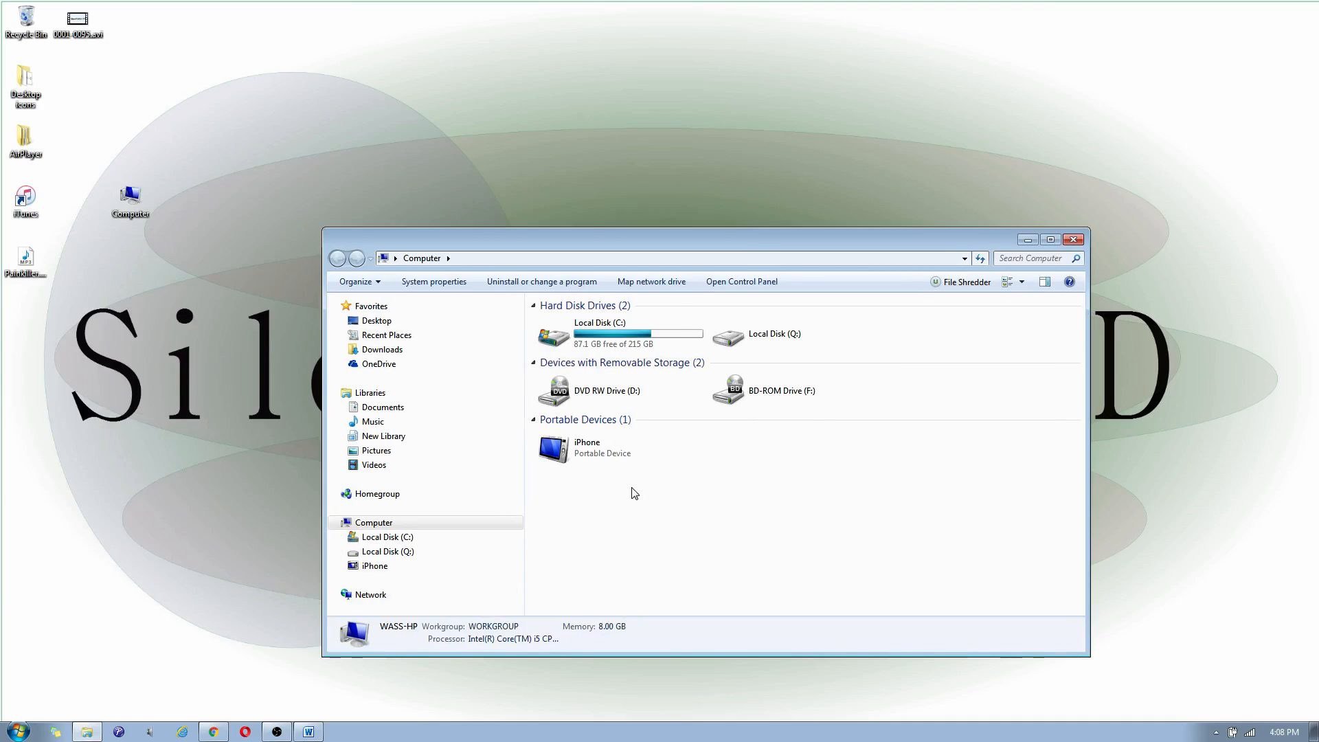
{"action": "left_click", "coordinate": [587, 448]}
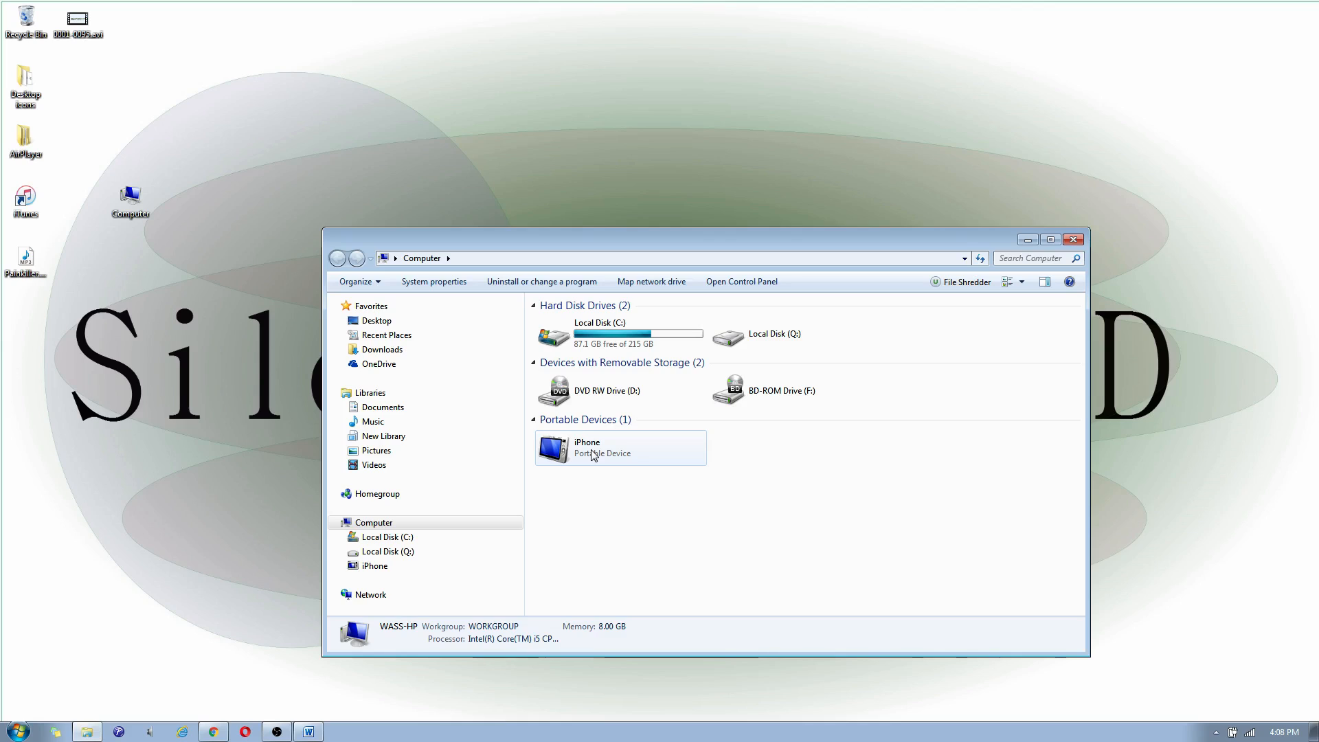
{"action": "double_click", "coordinate": [620, 447]}
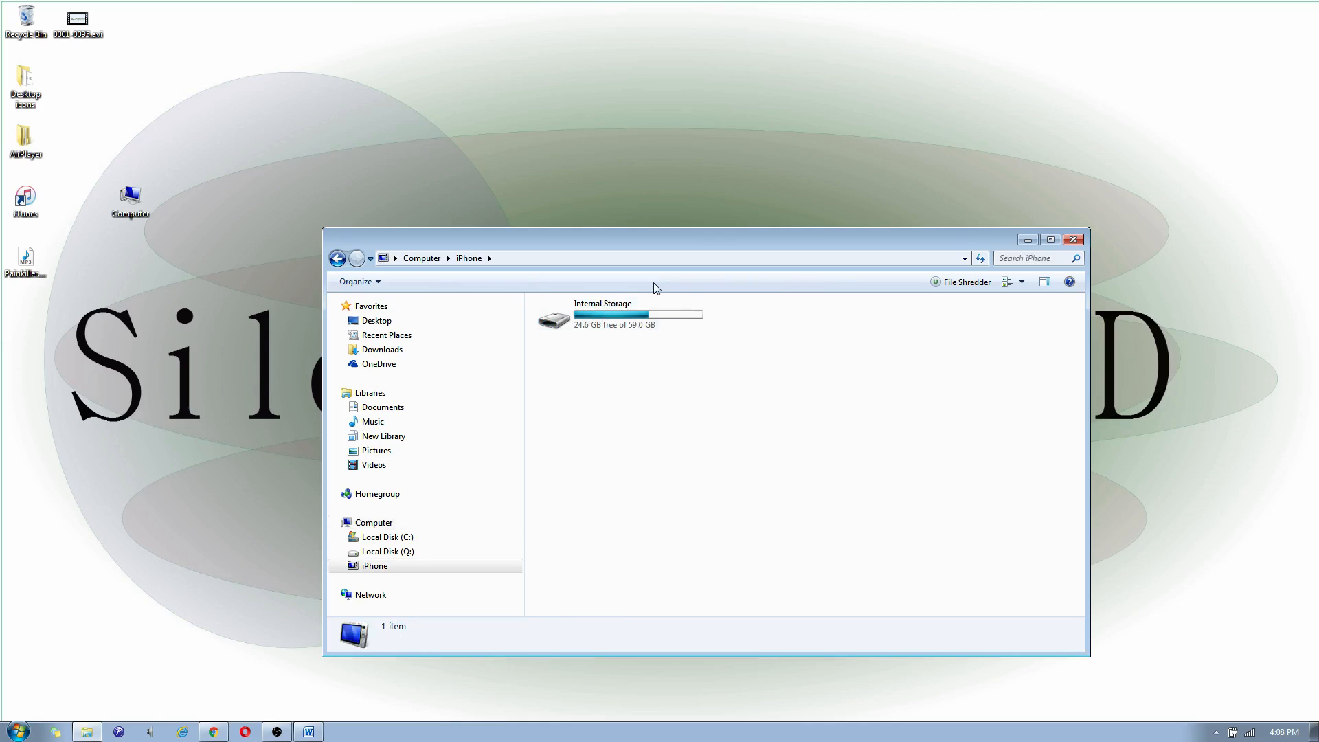
{"action": "double_click", "coordinate": [602, 317]}
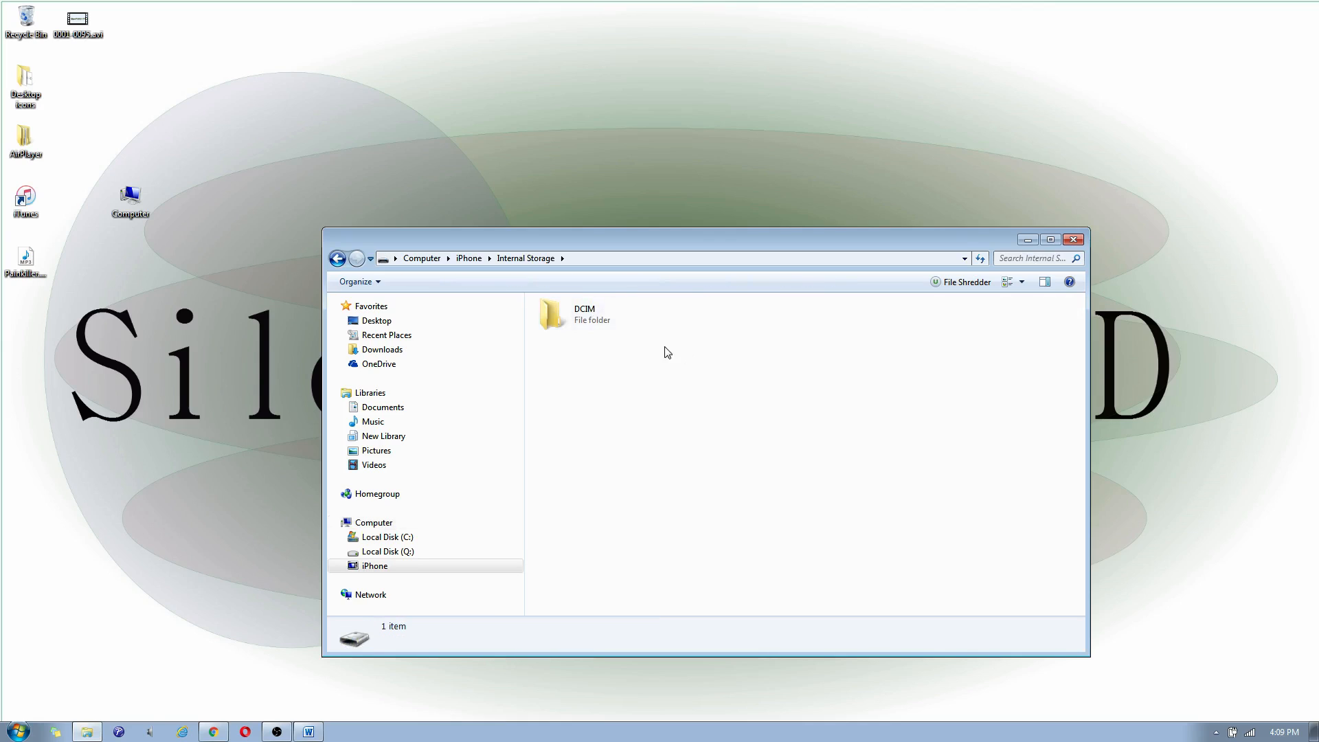
Enter the DCIM folder to reveal the 100APPLE and 101APPLE subfolders
{"action": "double_click", "coordinate": [586, 314]}
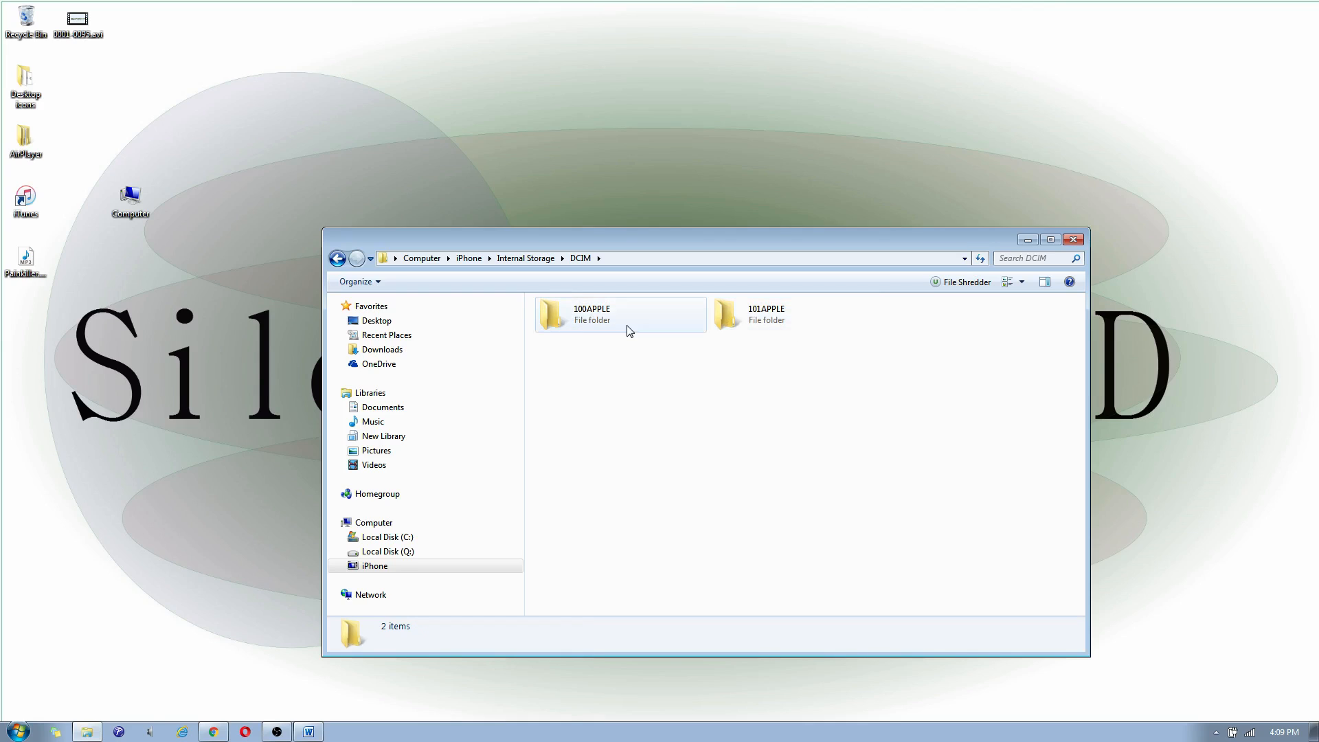
{"action": "mouse_move", "coordinate": [599, 327]}
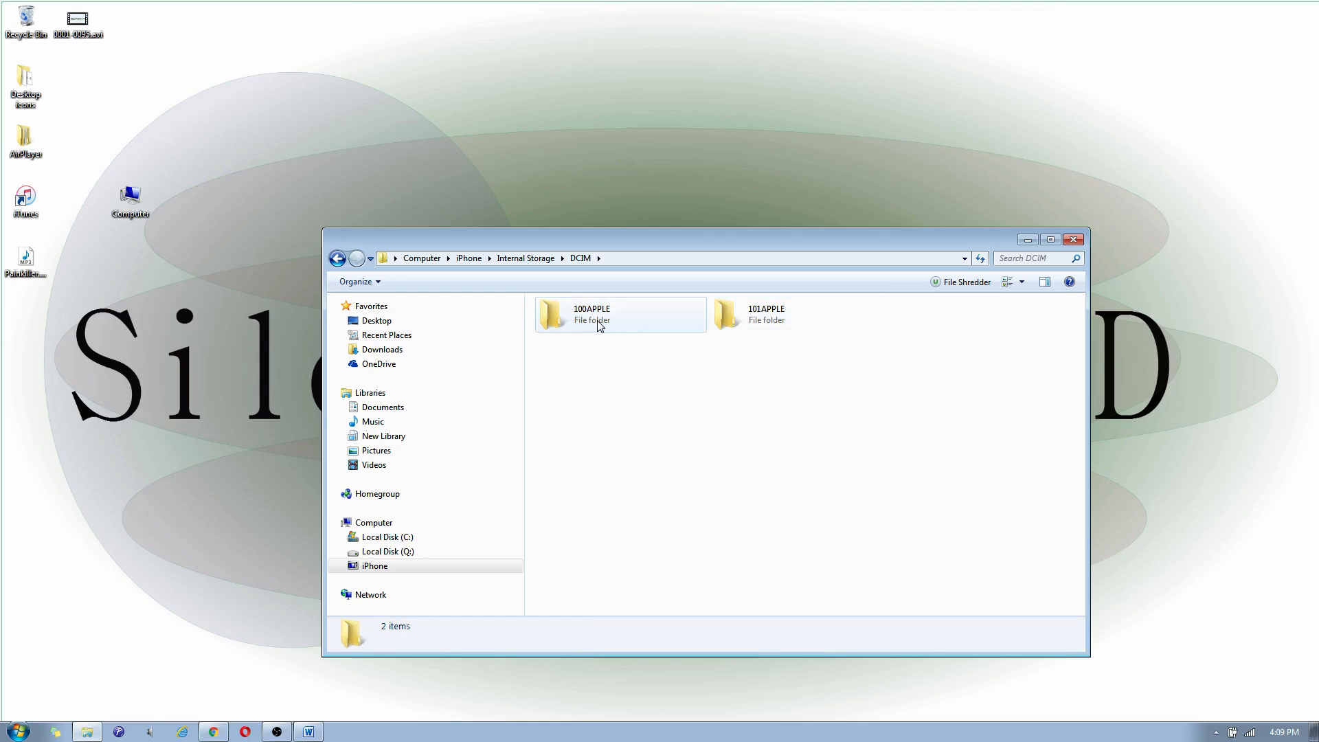
{"action": "double_click", "coordinate": [591, 314]}
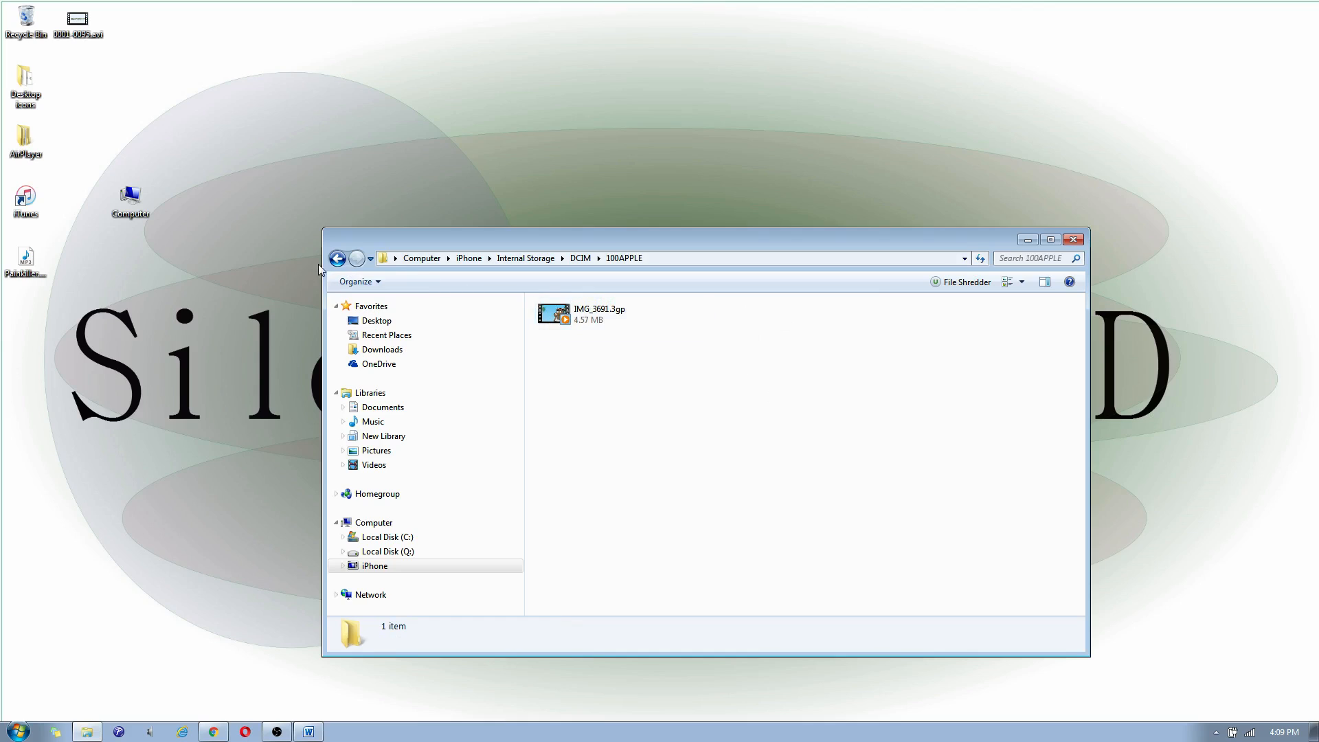
{"action": "left_click", "coordinate": [600, 314]}
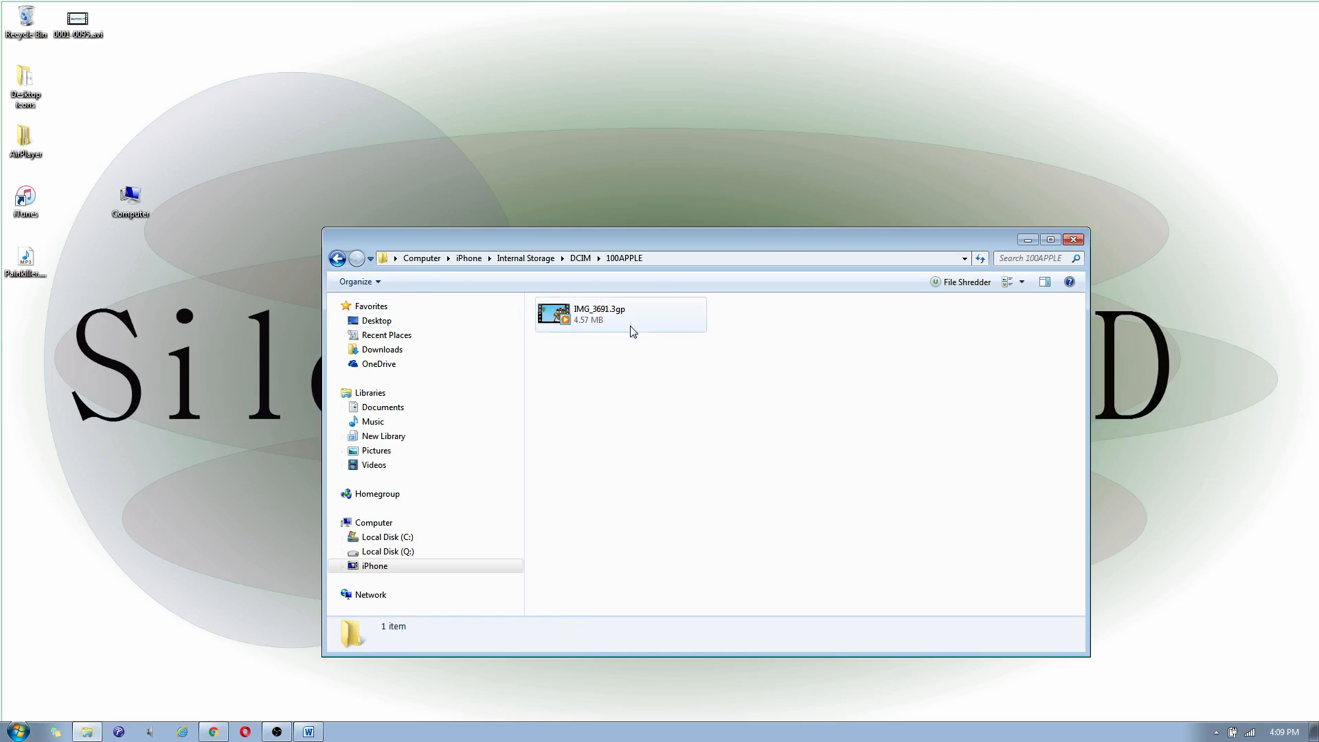
{"action": "left_click", "coordinate": [730, 340]}
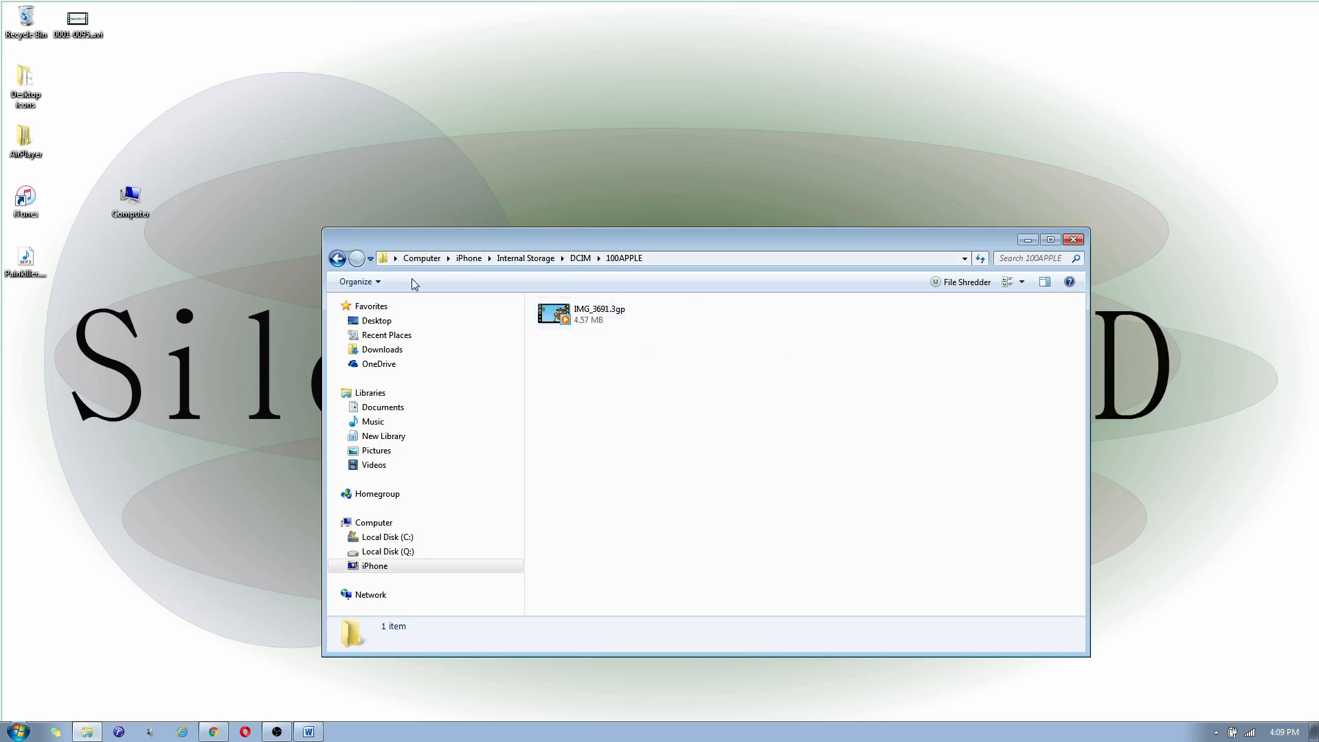
{"action": "left_click", "coordinate": [598, 314]}
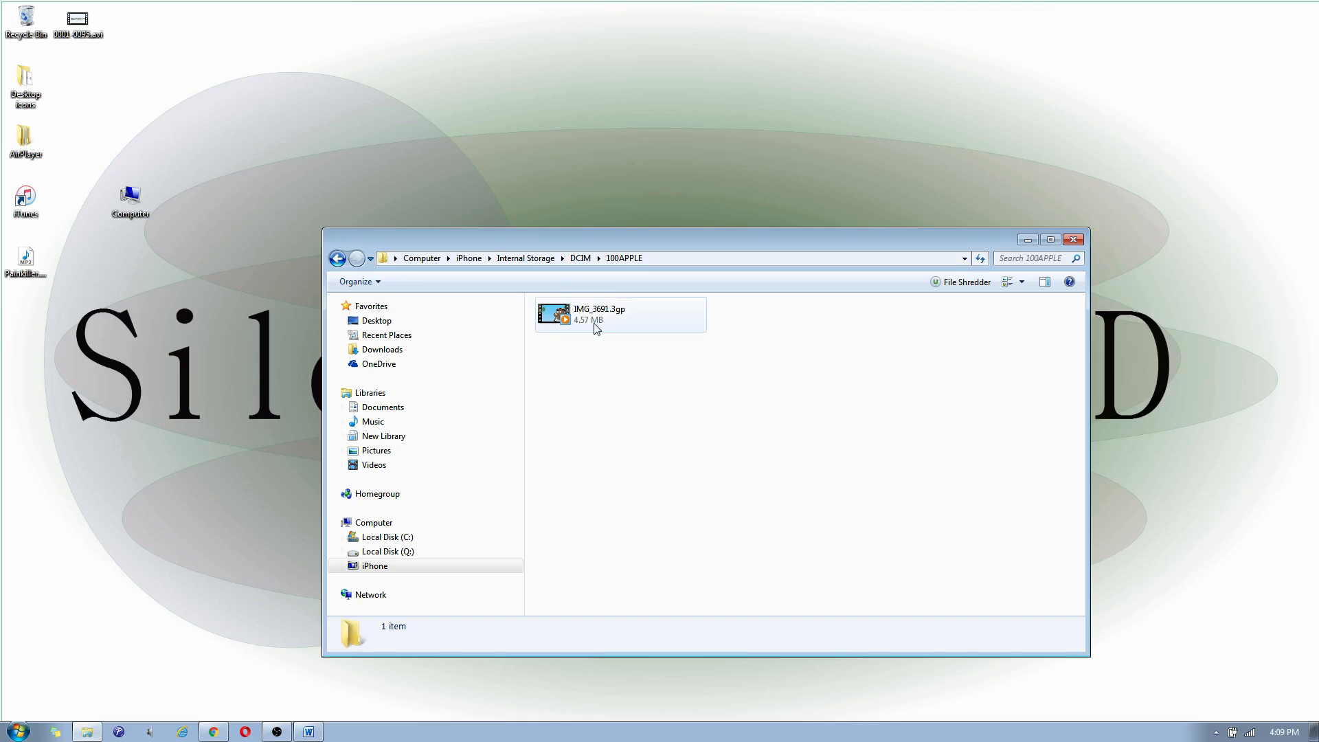
{"action": "left_click", "coordinate": [337, 257]}
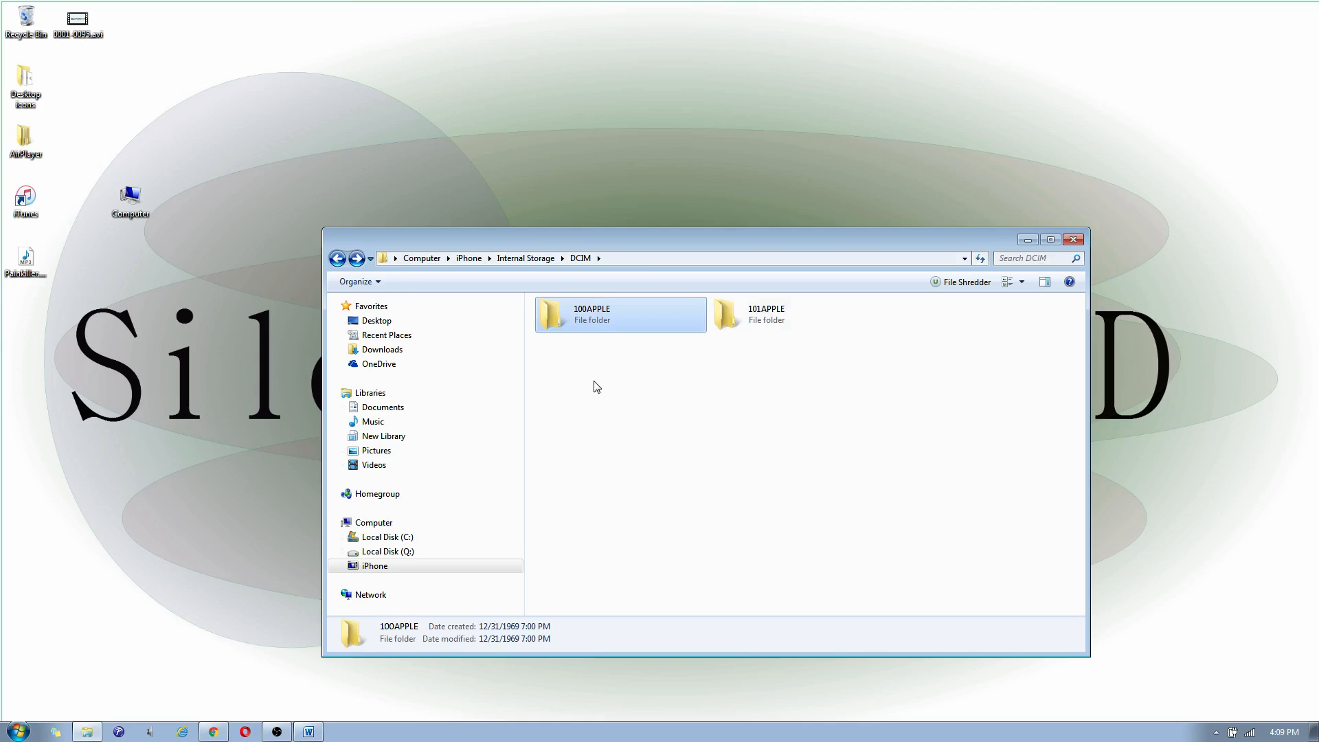
{"action": "mouse_move", "coordinate": [166, 230]}
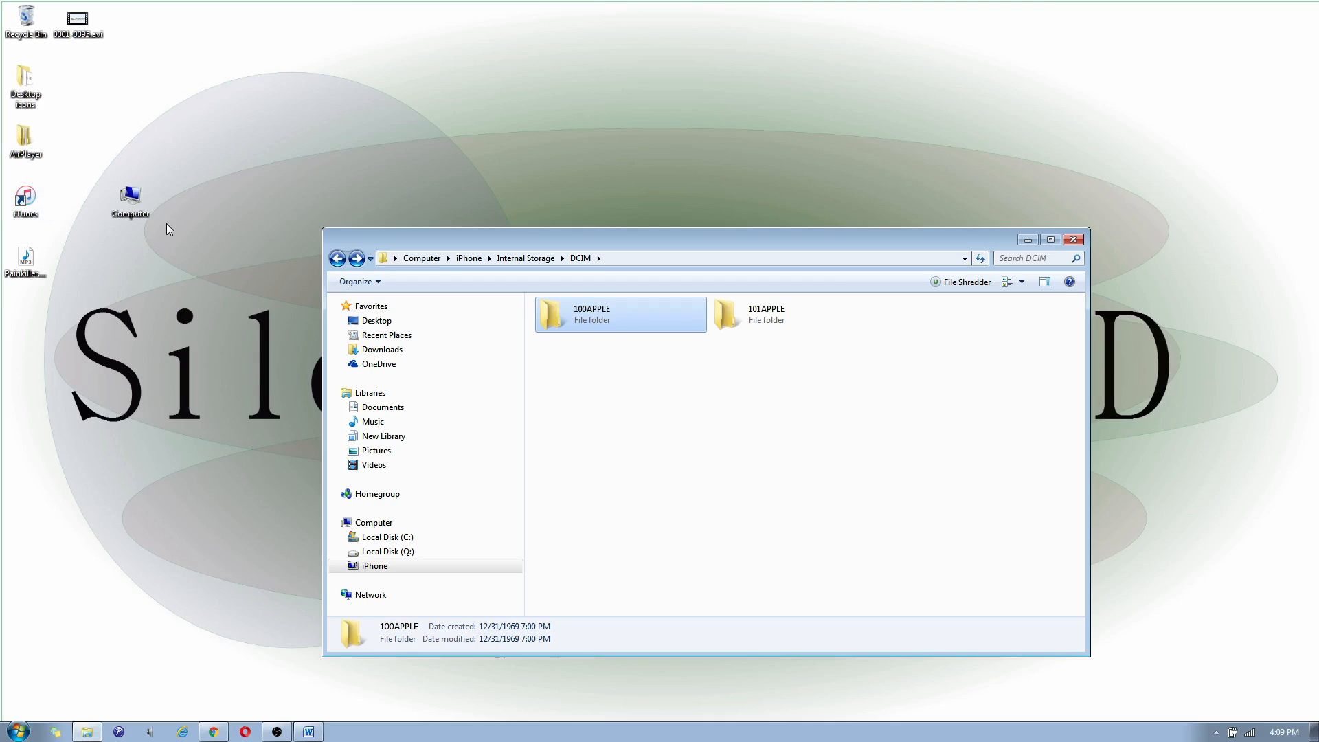
Create a new desktop folder via the context menu and name it Pictures 2016
{"action": "left_click_drag", "start_coordinate": [714, 240], "coordinate": [786, 238]}
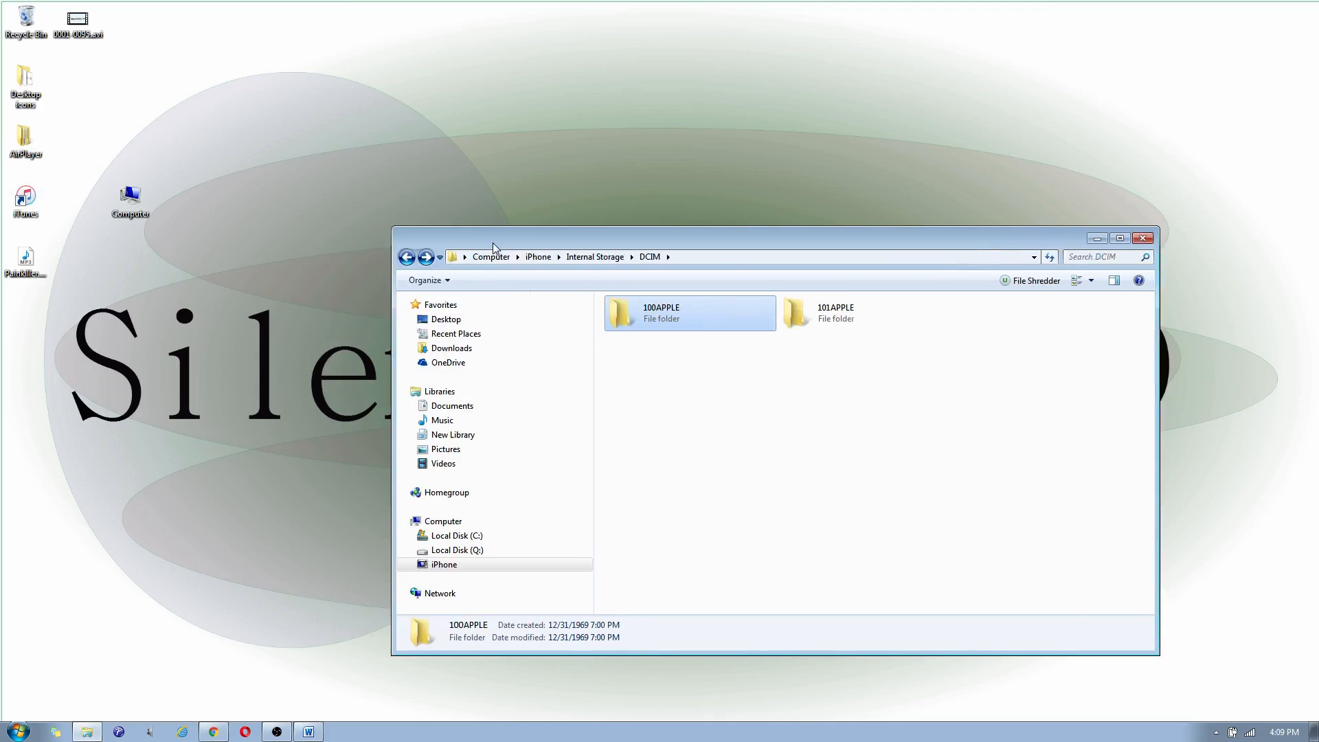
{"action": "right_click", "coordinate": [257, 357]}
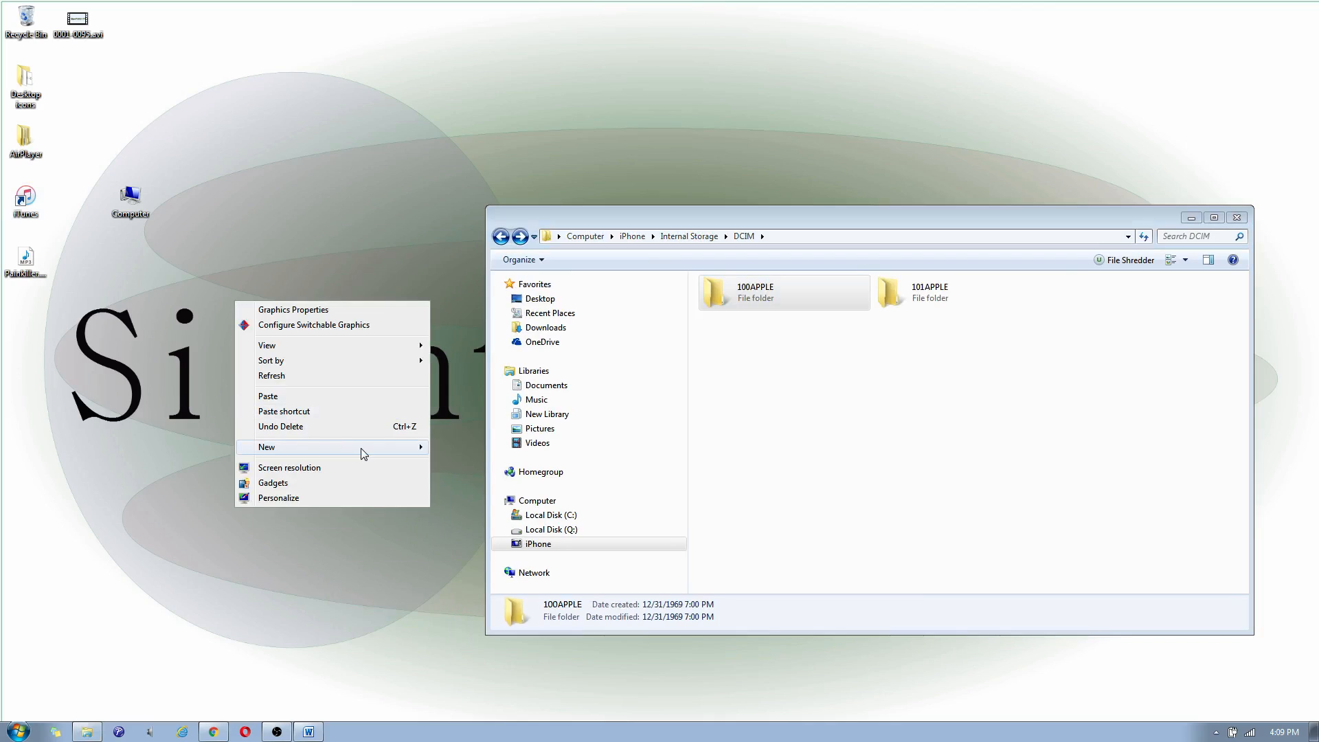
{"action": "left_click", "coordinate": [202, 284]}
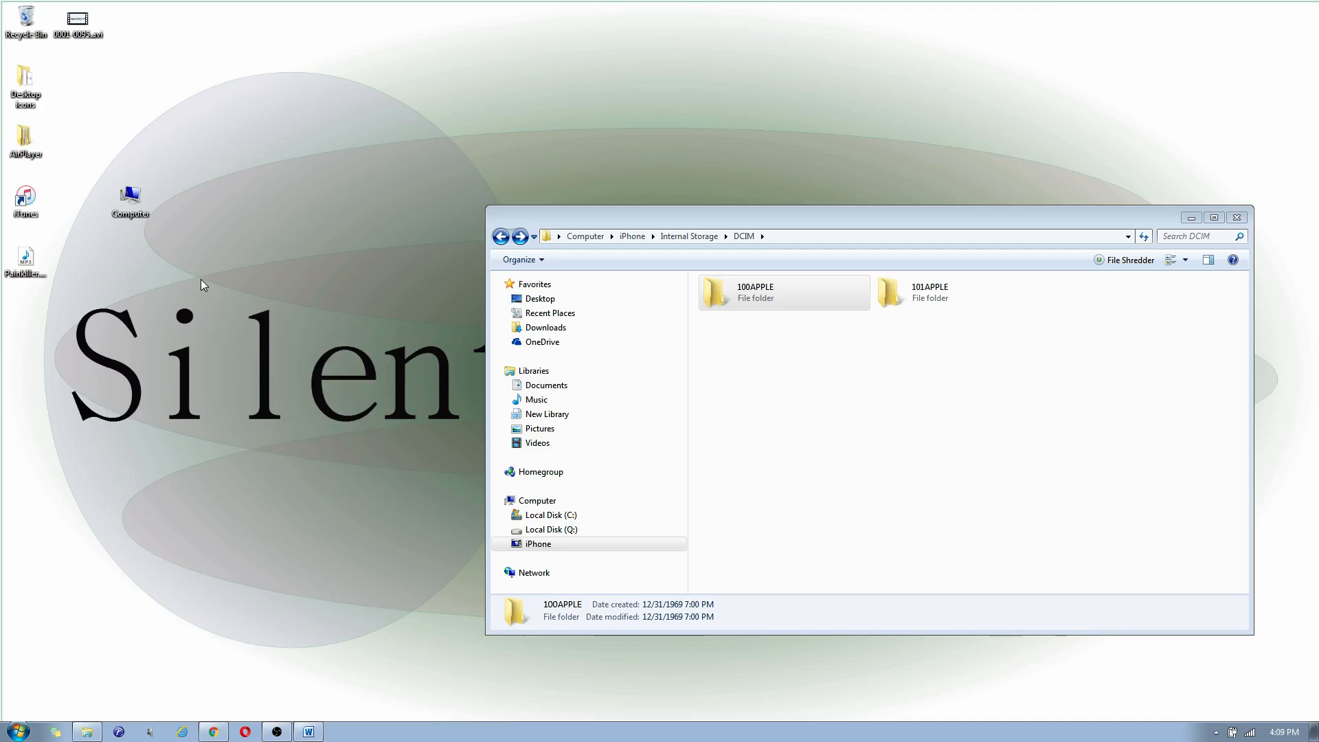
{"action": "right_click", "coordinate": [202, 284]}
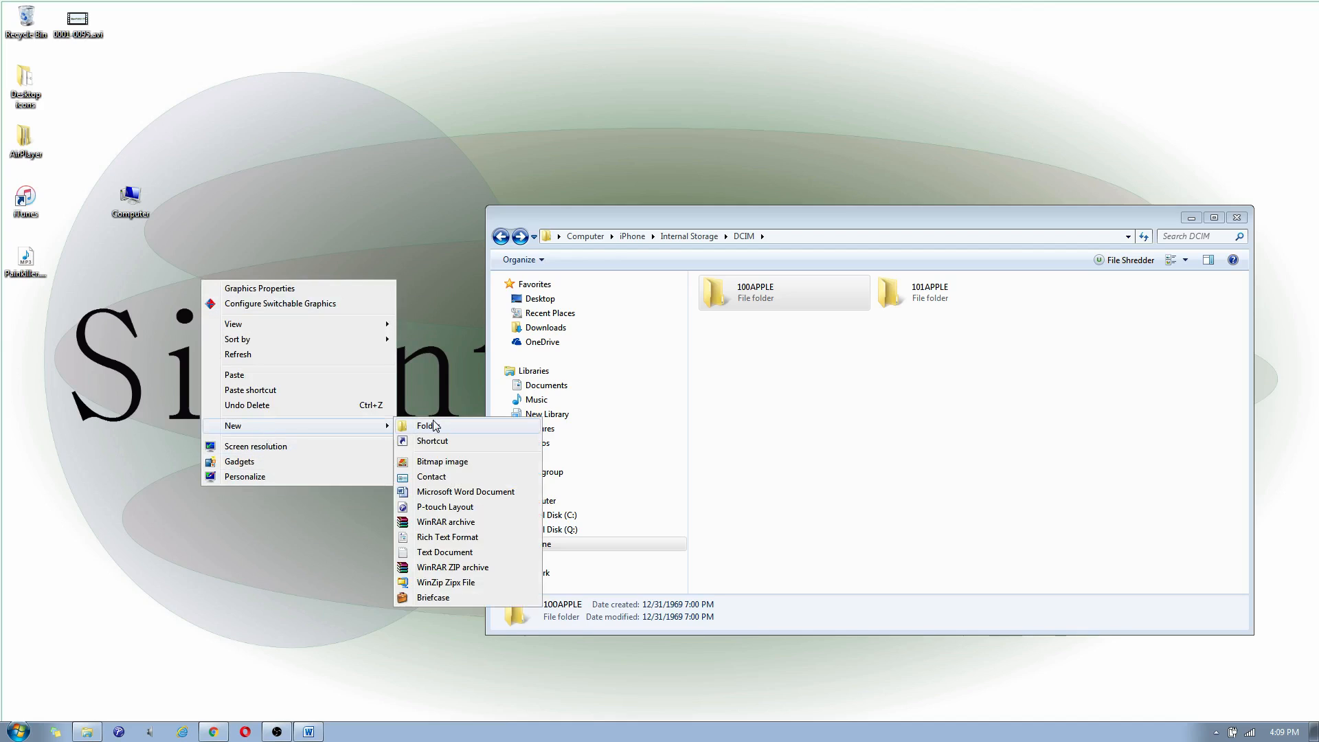
{"action": "left_click", "coordinate": [427, 425]}
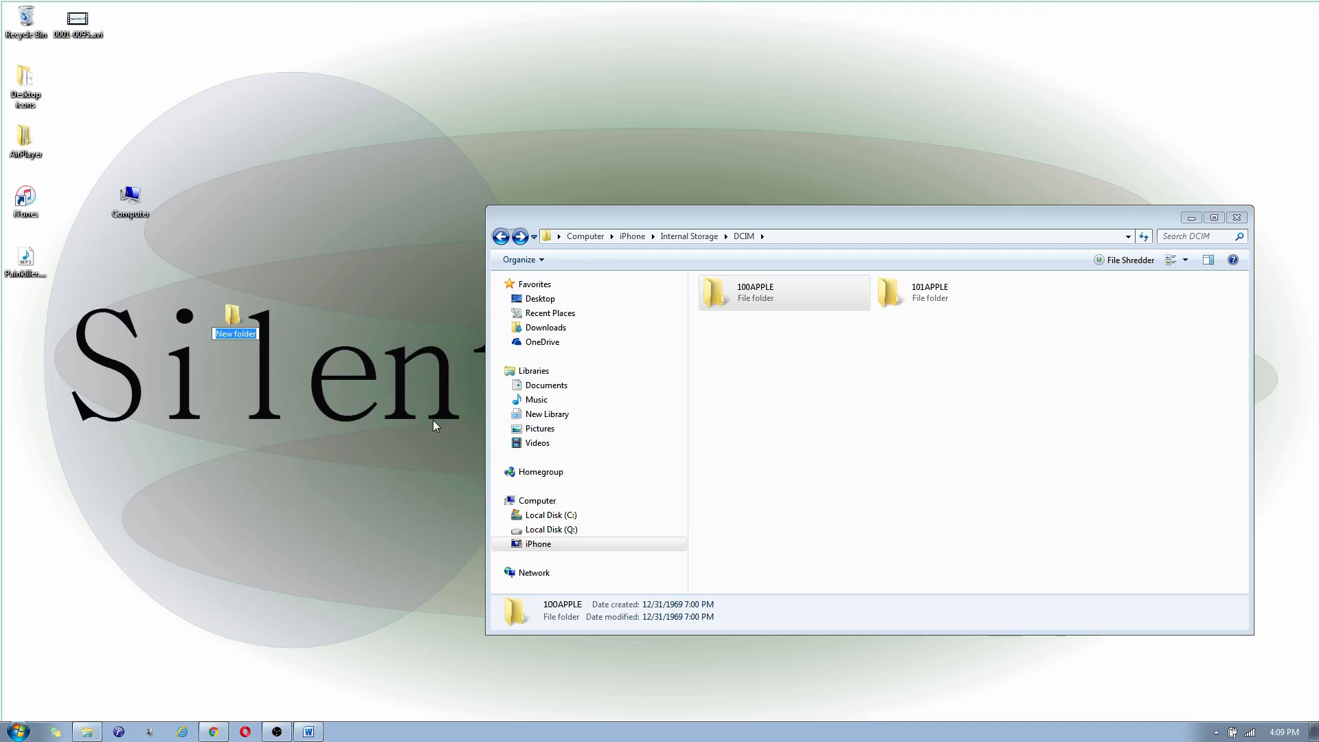
{"action": "type", "text": "Pictures 2016"}
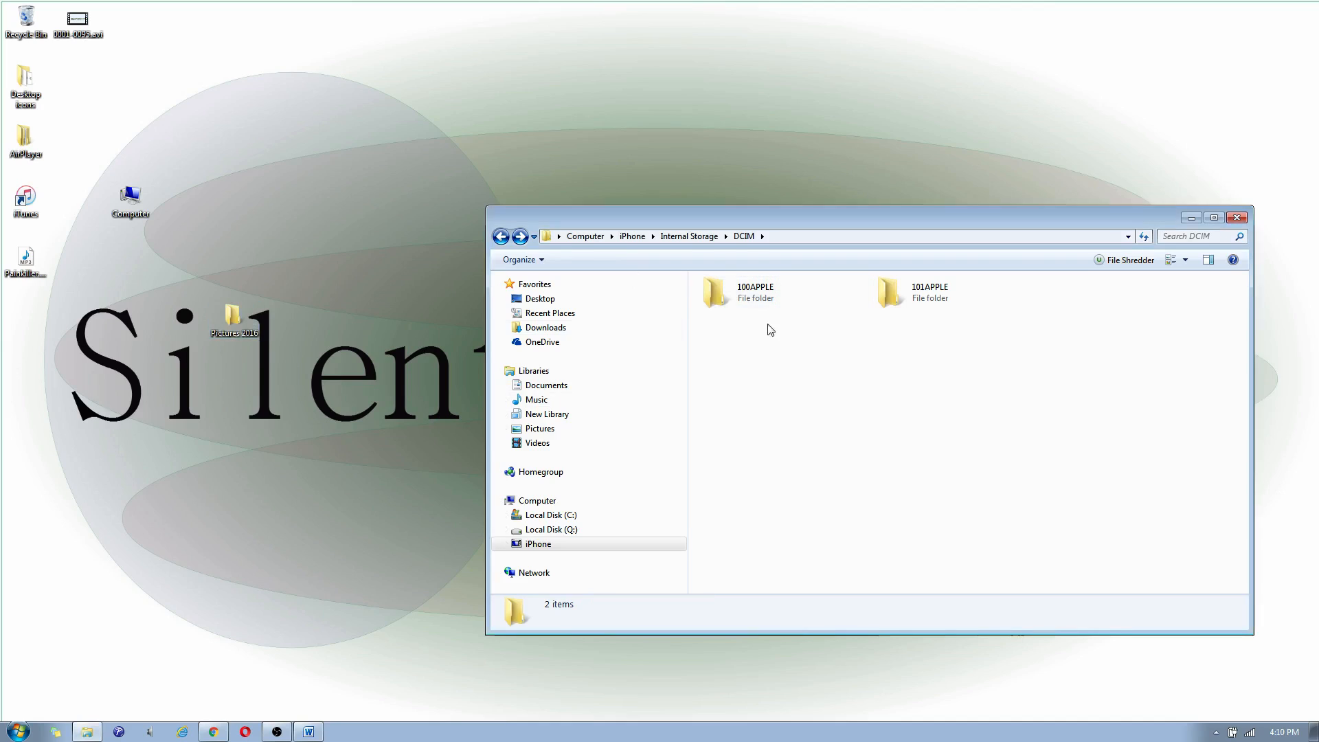
Copy the 100APPLE folder into Pictures 2016 and check its contents
{"action": "left_click", "coordinate": [755, 291]}
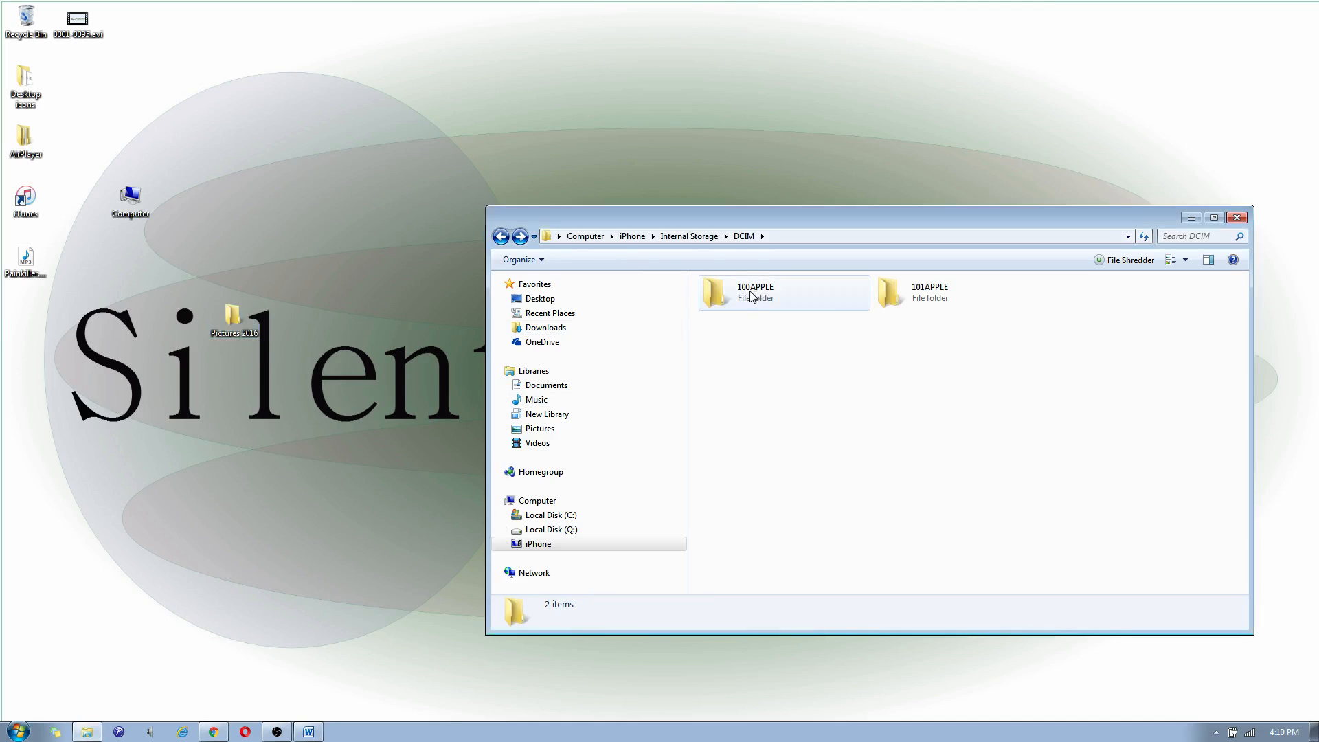
{"action": "left_click_drag", "start_coordinate": [867, 217], "coordinate": [828, 192]}
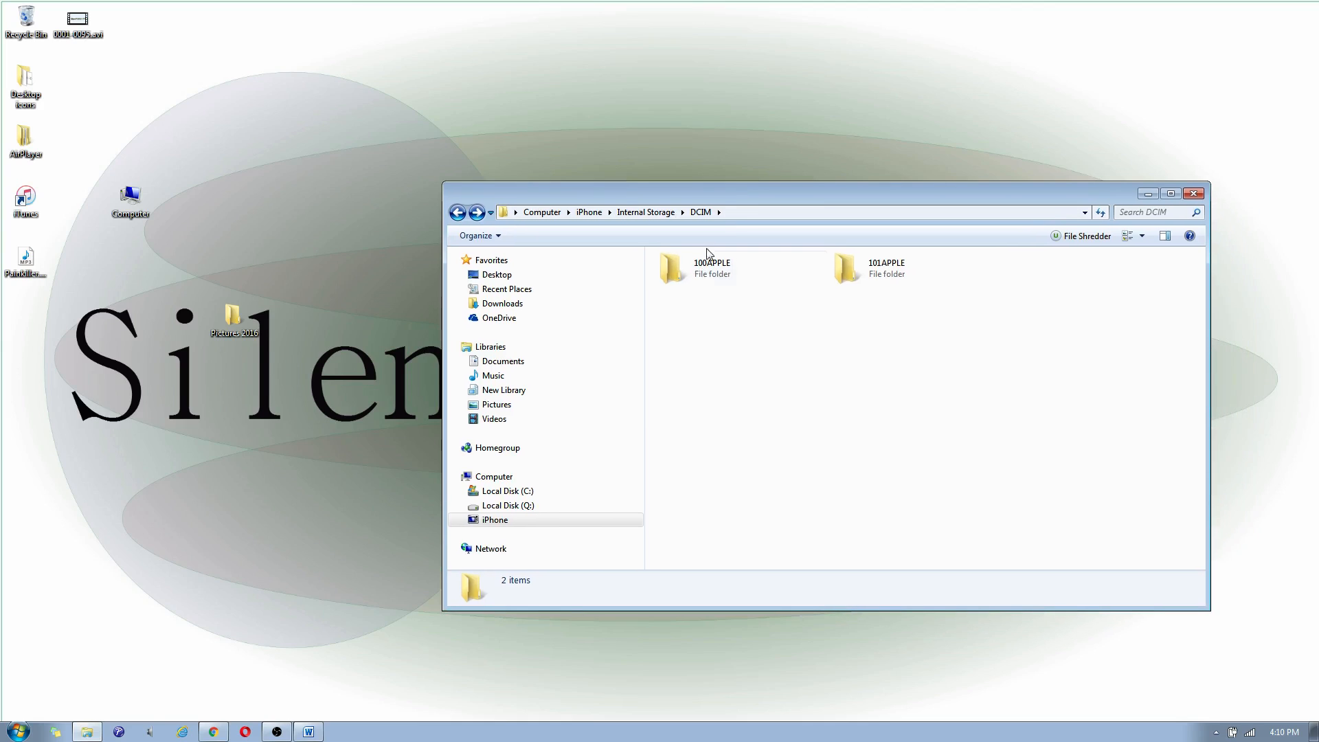
{"action": "left_click", "coordinate": [711, 268]}
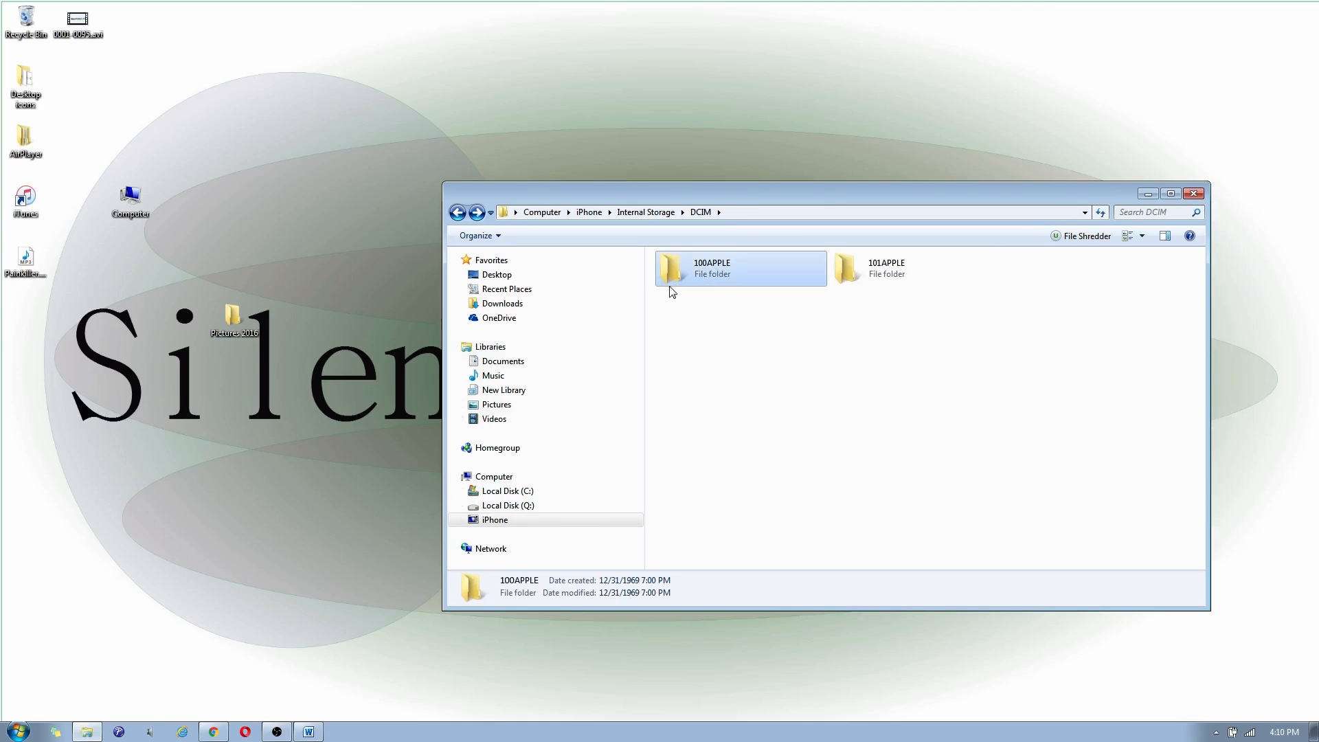
{"action": "mouse_move", "coordinate": [715, 305]}
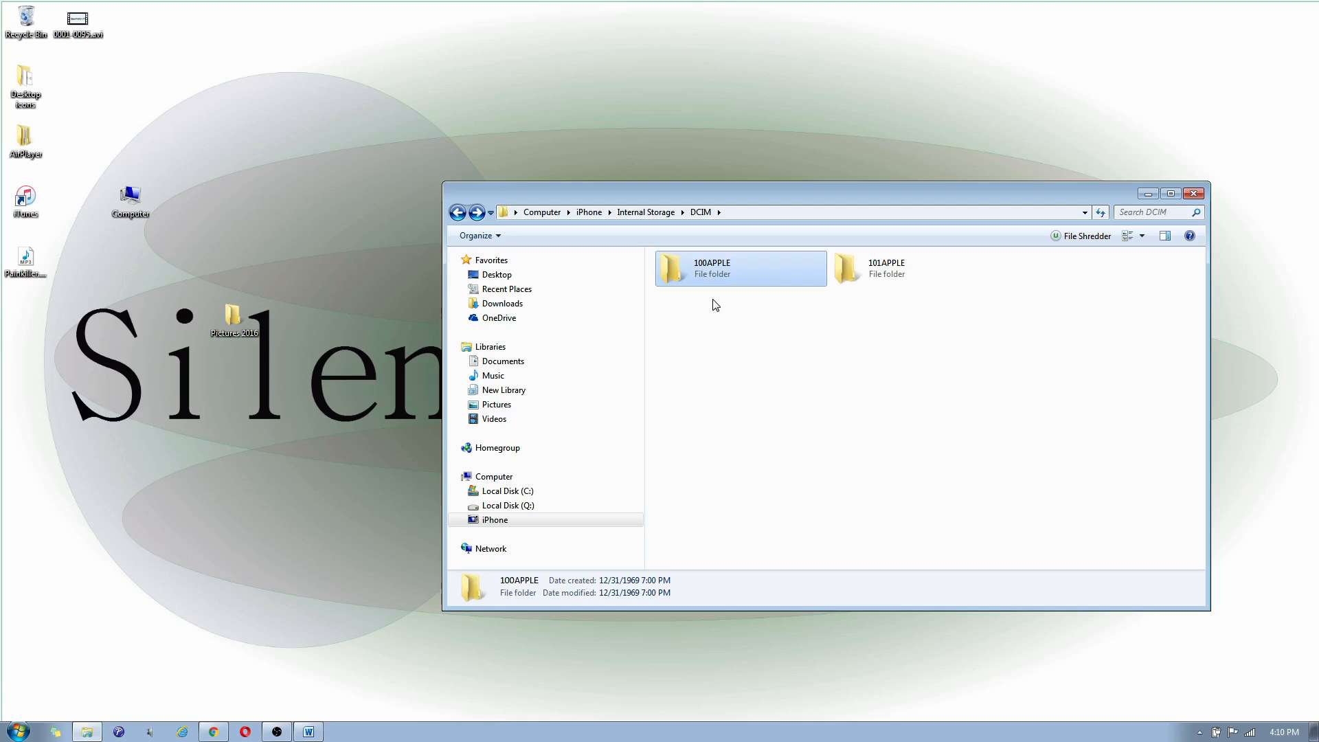
{"action": "mouse_move", "coordinate": [704, 272]}
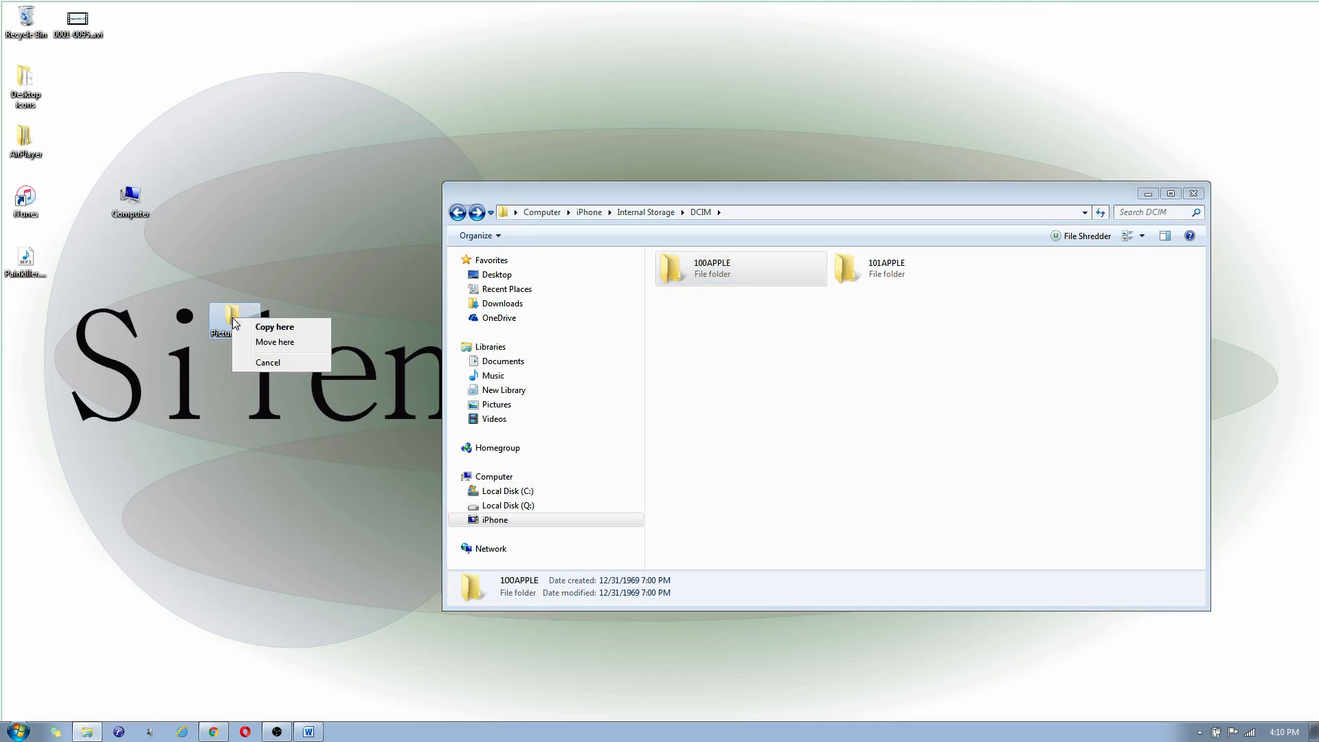
{"action": "mouse_move", "coordinate": [275, 327]}
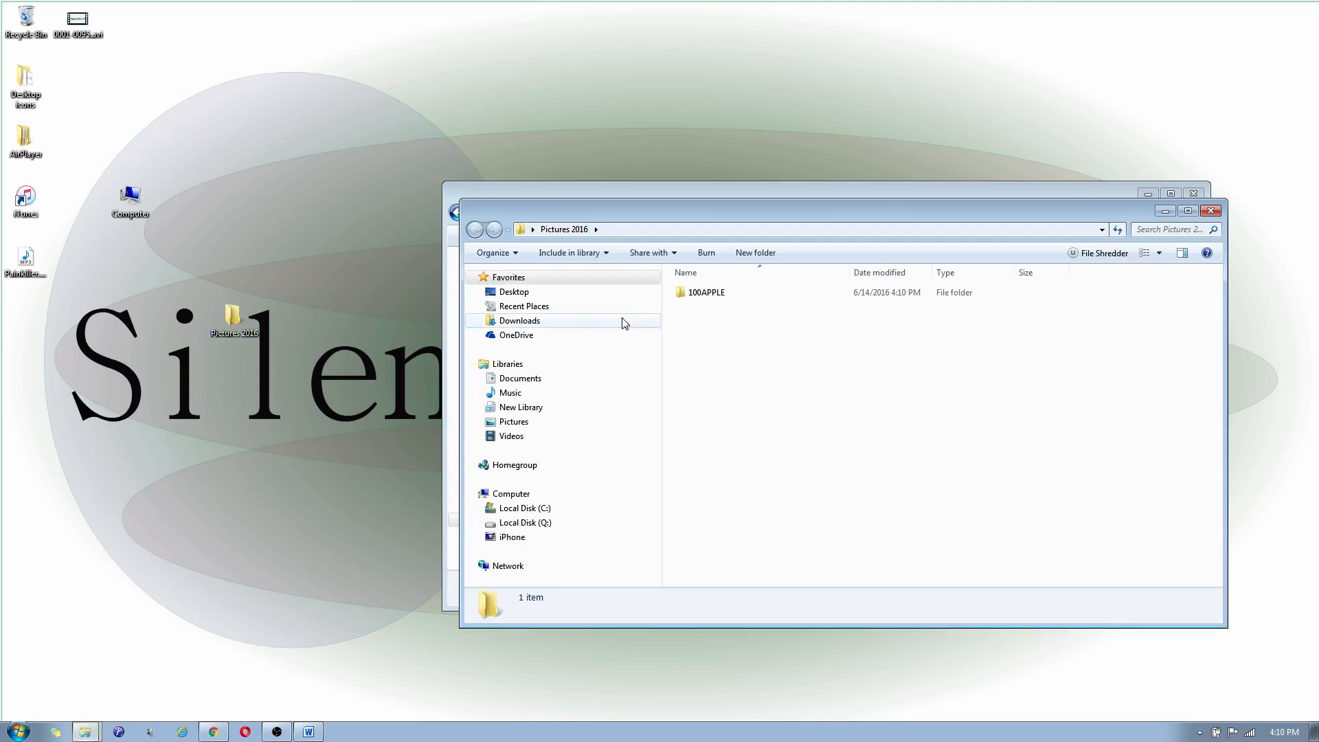
{"action": "double_click", "coordinate": [708, 291]}
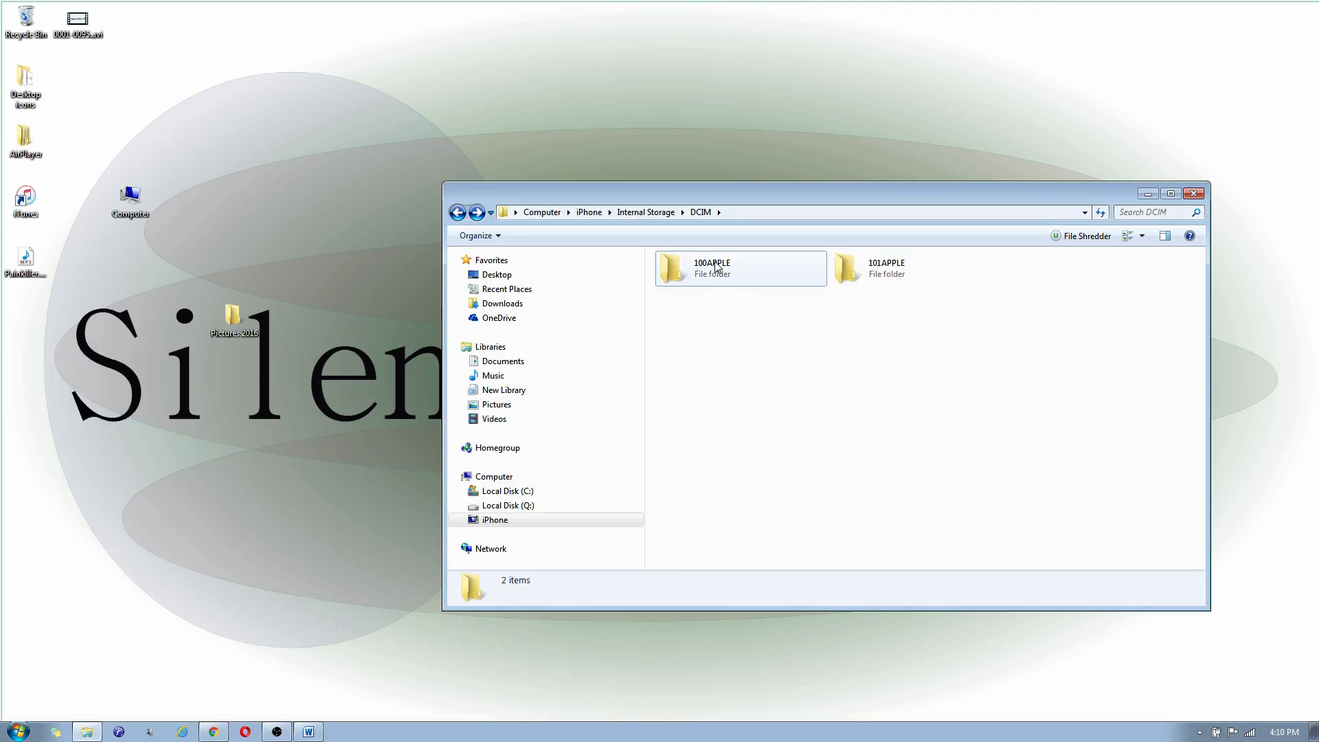
{"action": "mouse_move", "coordinate": [715, 268]}
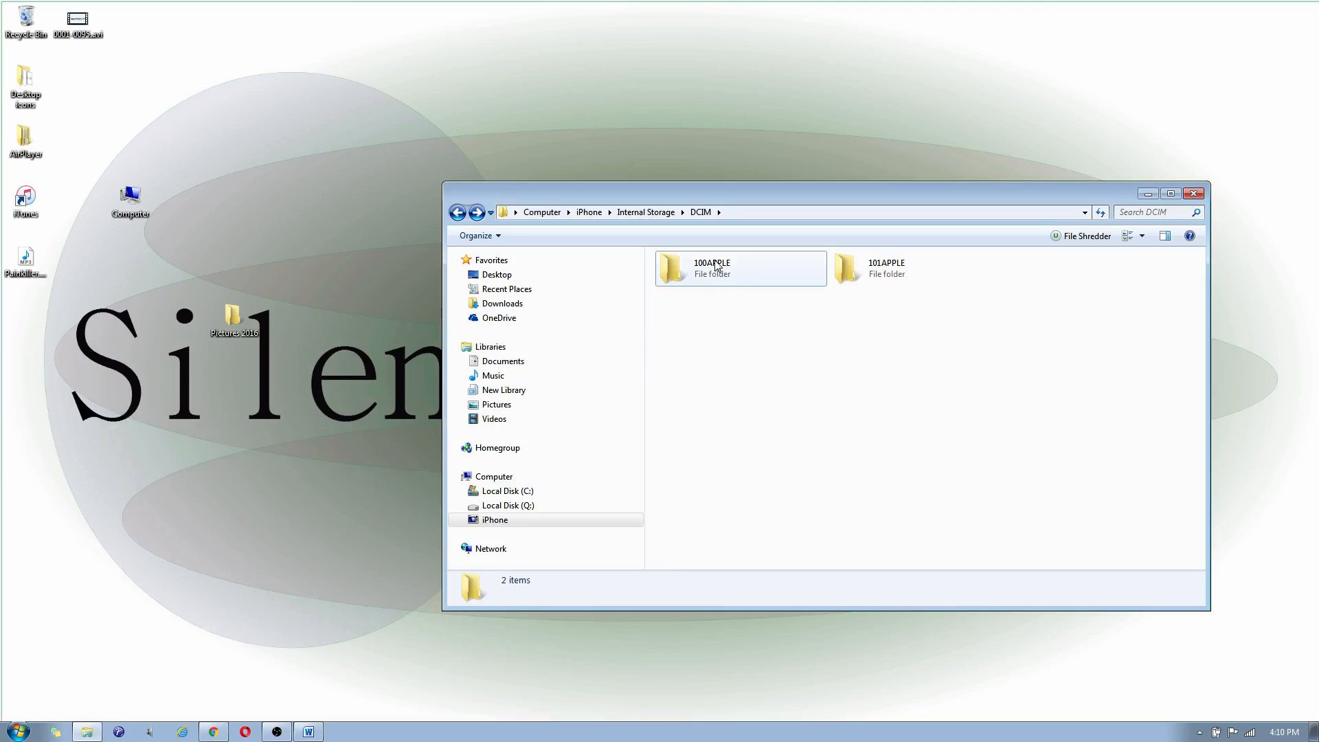
Delete the iPhone's 100APPLE folder, confirming permanent removal
{"action": "left_click", "coordinate": [710, 268]}
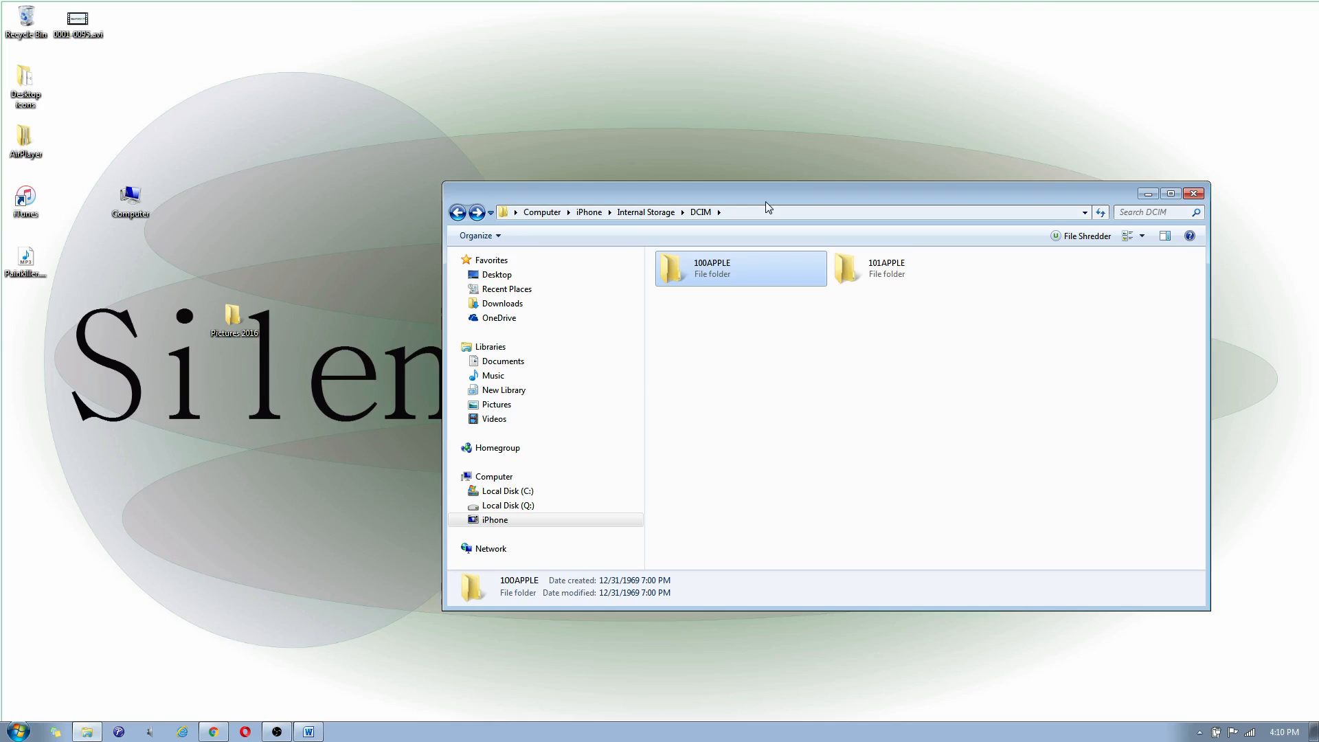
{"action": "key", "text": "Delete"}
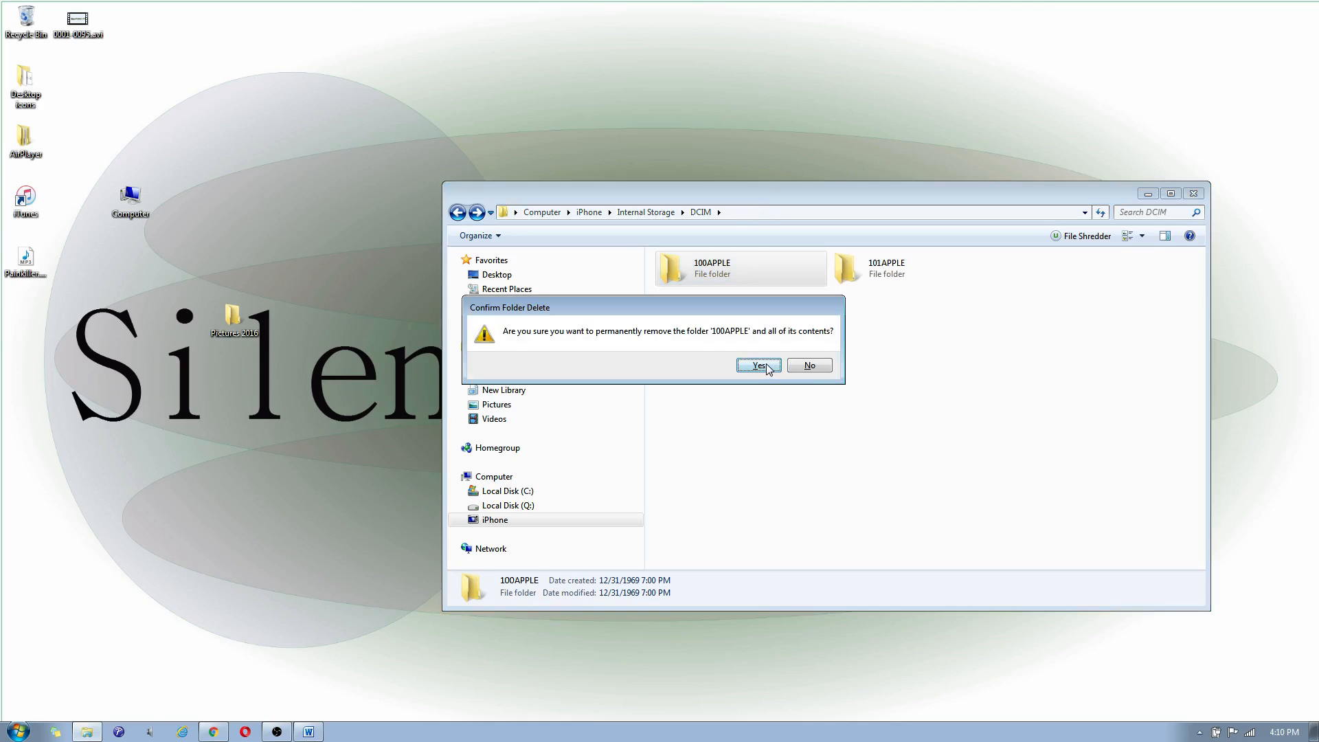
{"action": "left_click", "coordinate": [756, 365]}
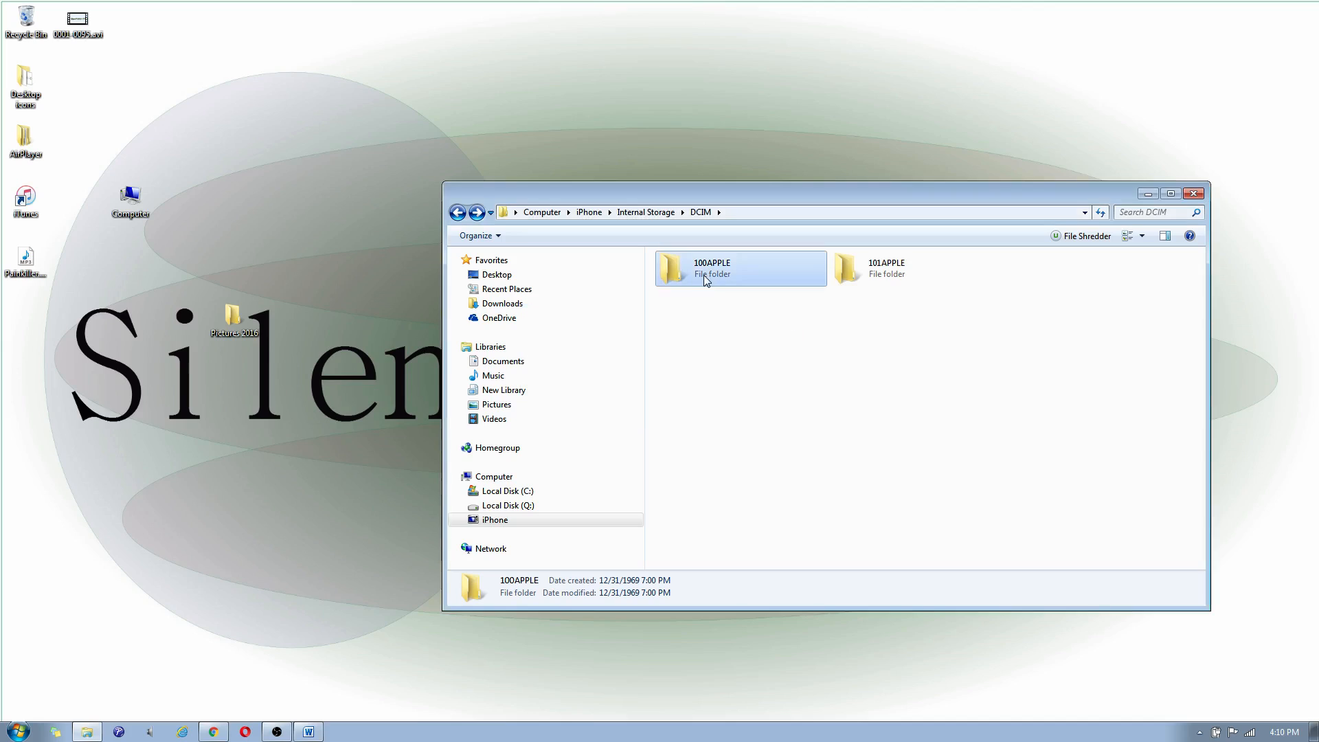
{"action": "mouse_move", "coordinate": [694, 271]}
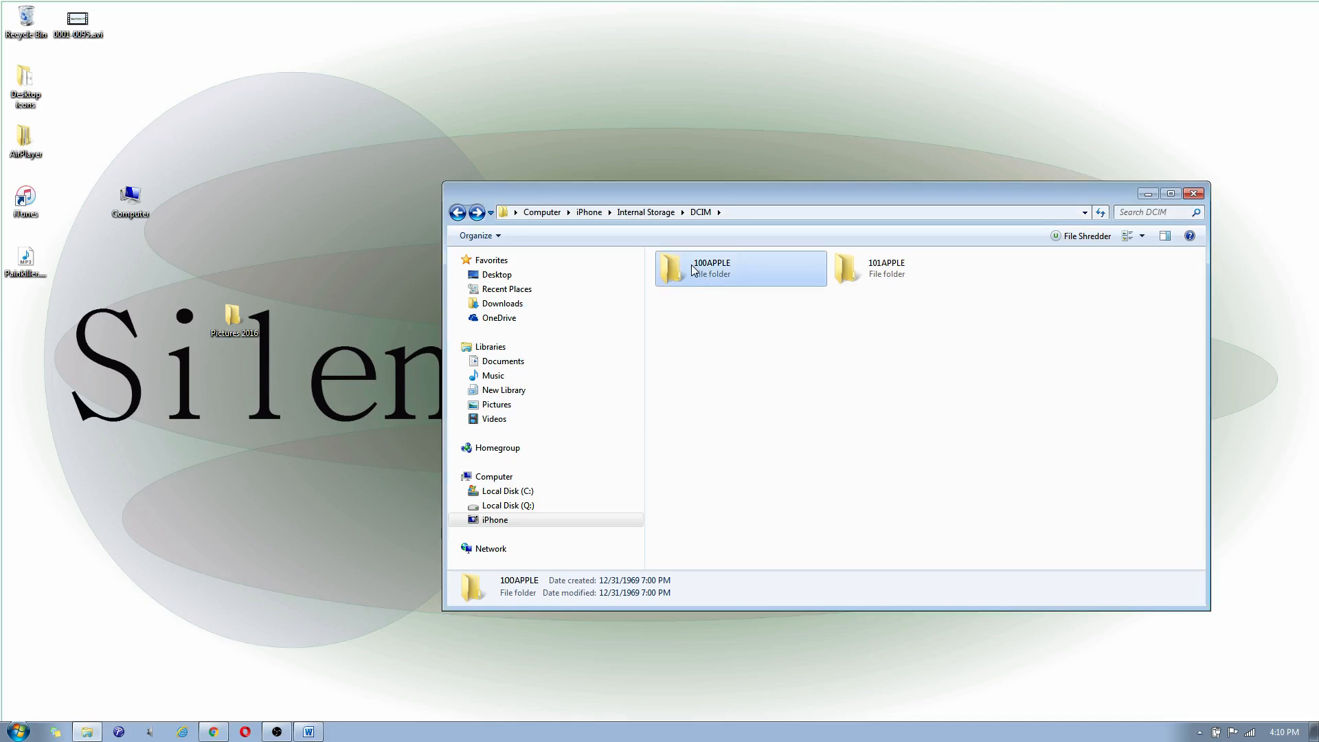
{"action": "mouse_move", "coordinate": [676, 284]}
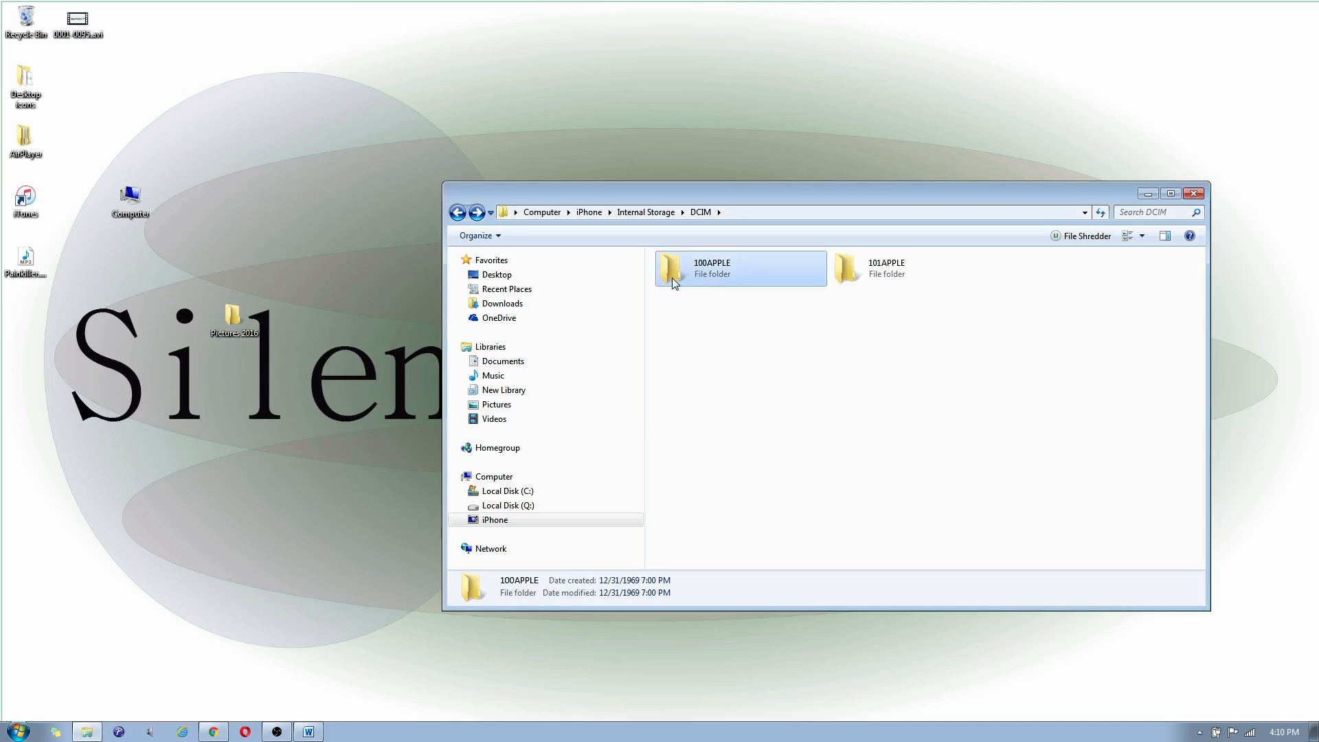
{"action": "double_click", "coordinate": [710, 268]}
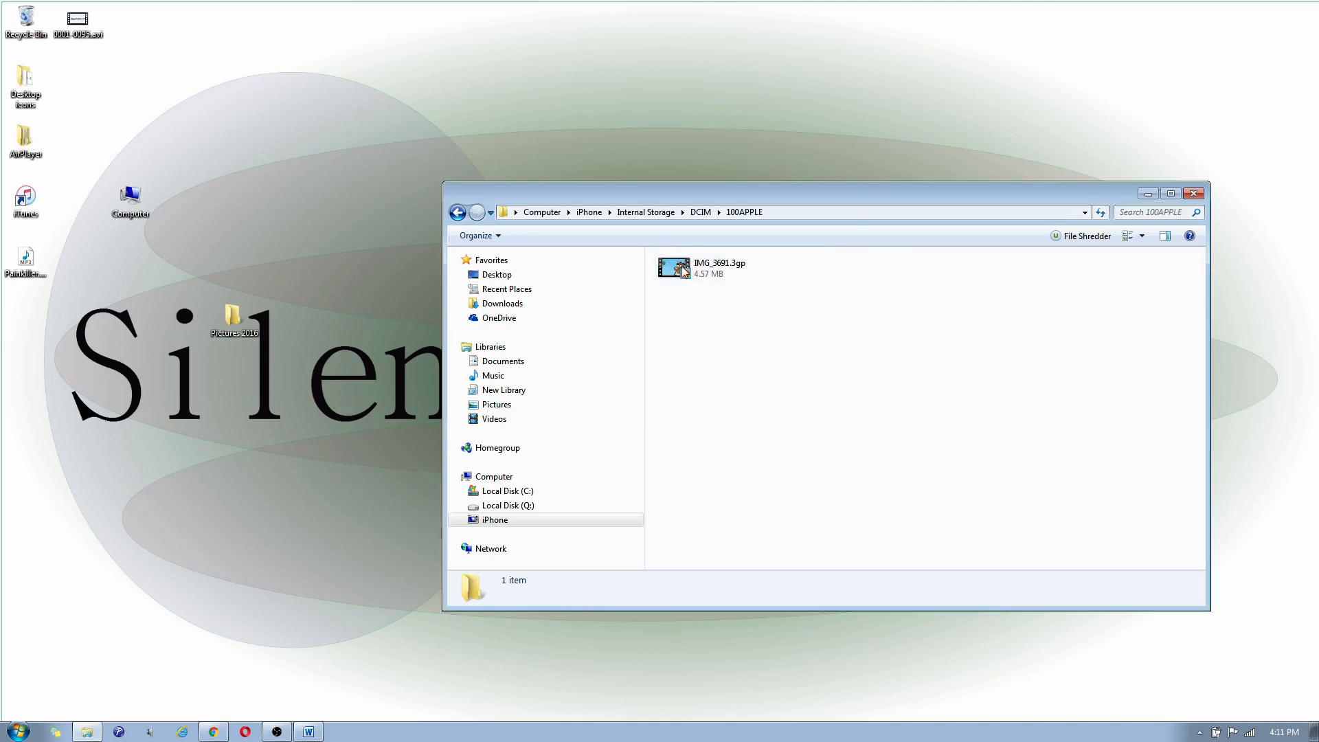
{"action": "left_click", "coordinate": [719, 268]}
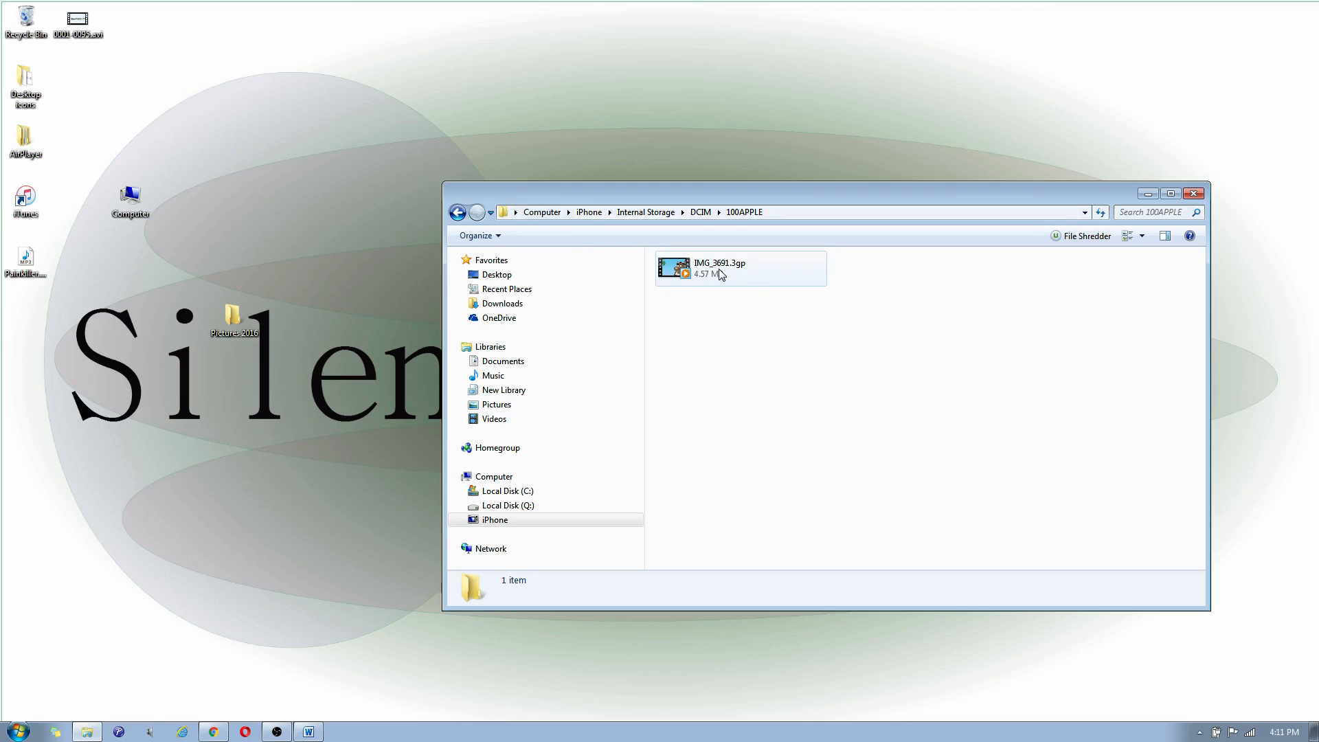
{"action": "left_click", "coordinate": [719, 268]}
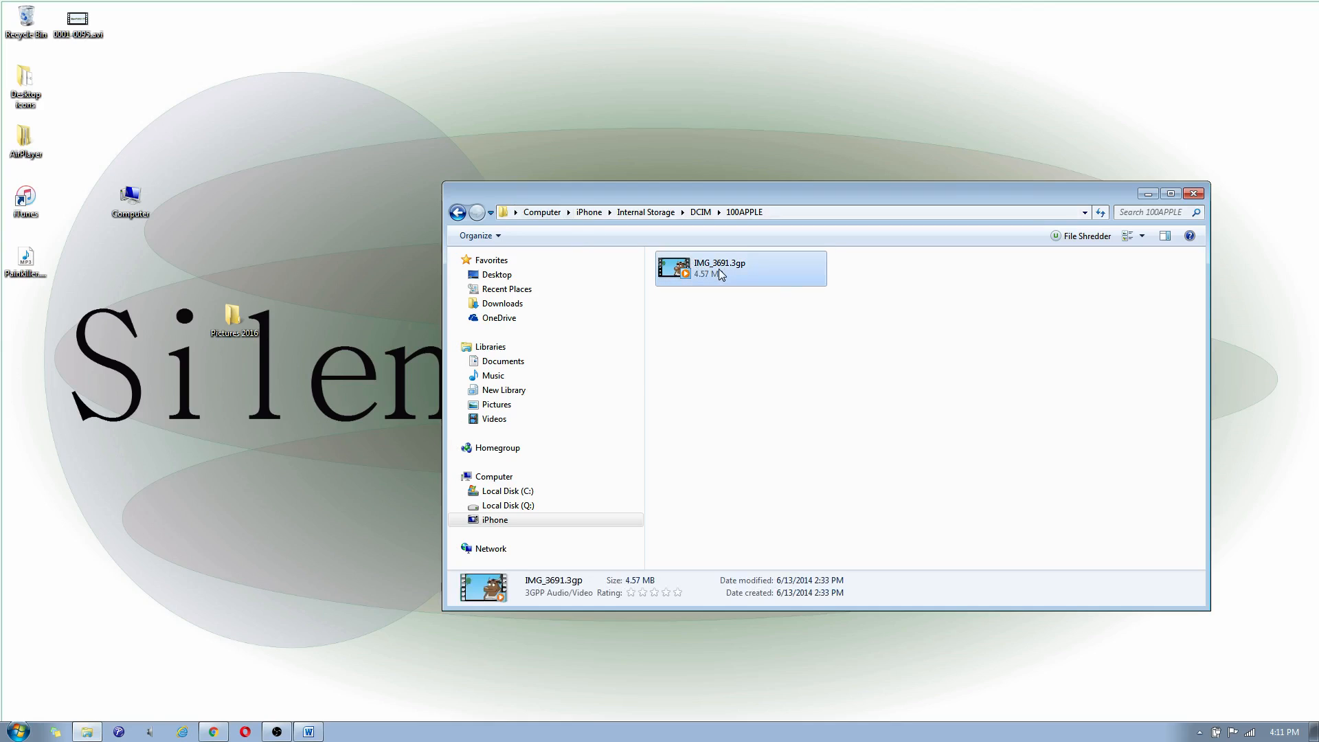
{"action": "key", "text": "Delete"}
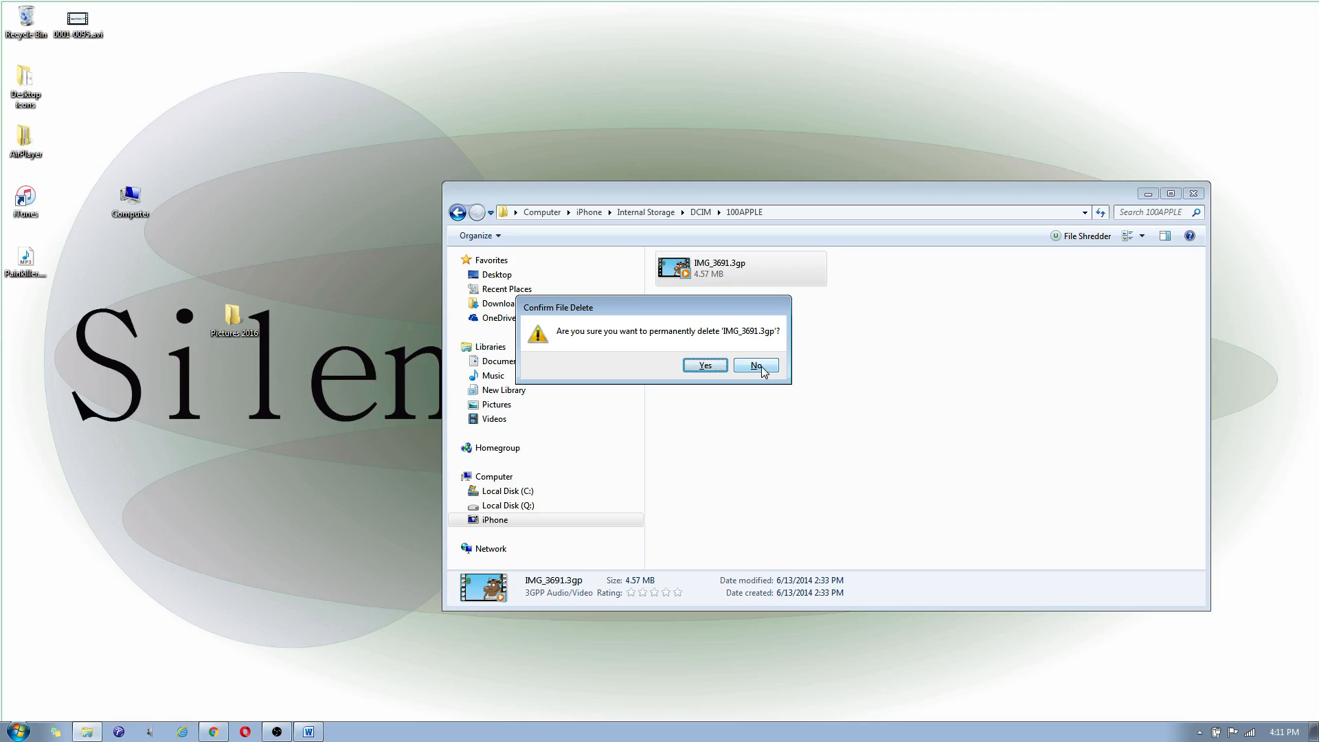
{"action": "left_click", "coordinate": [754, 365]}
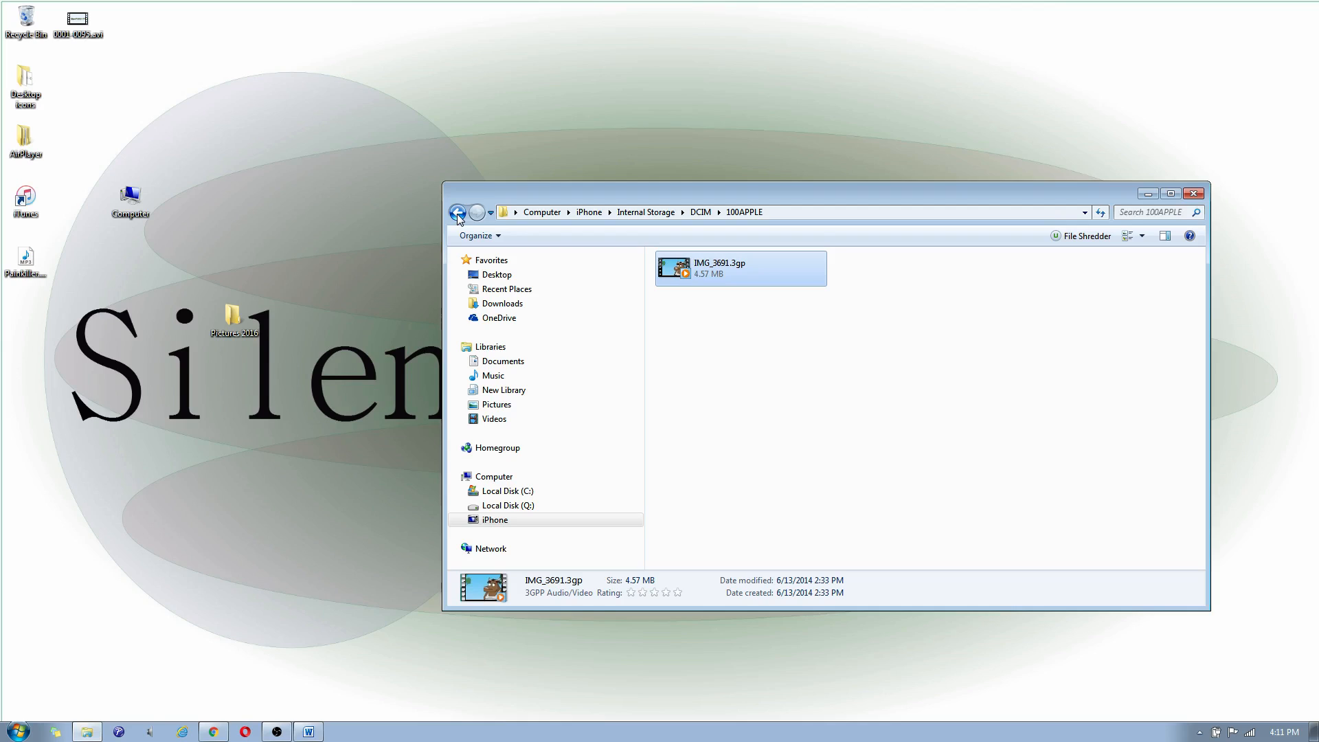
{"action": "left_click", "coordinate": [458, 212]}
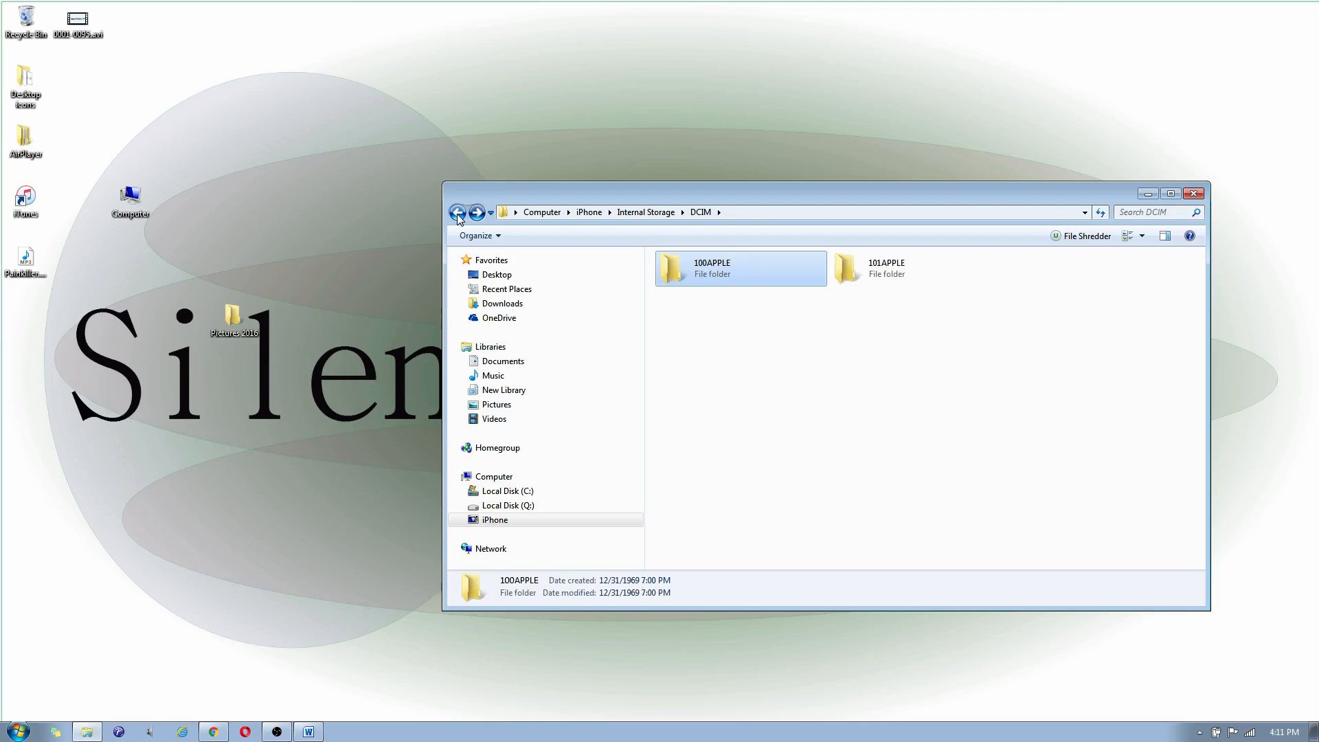